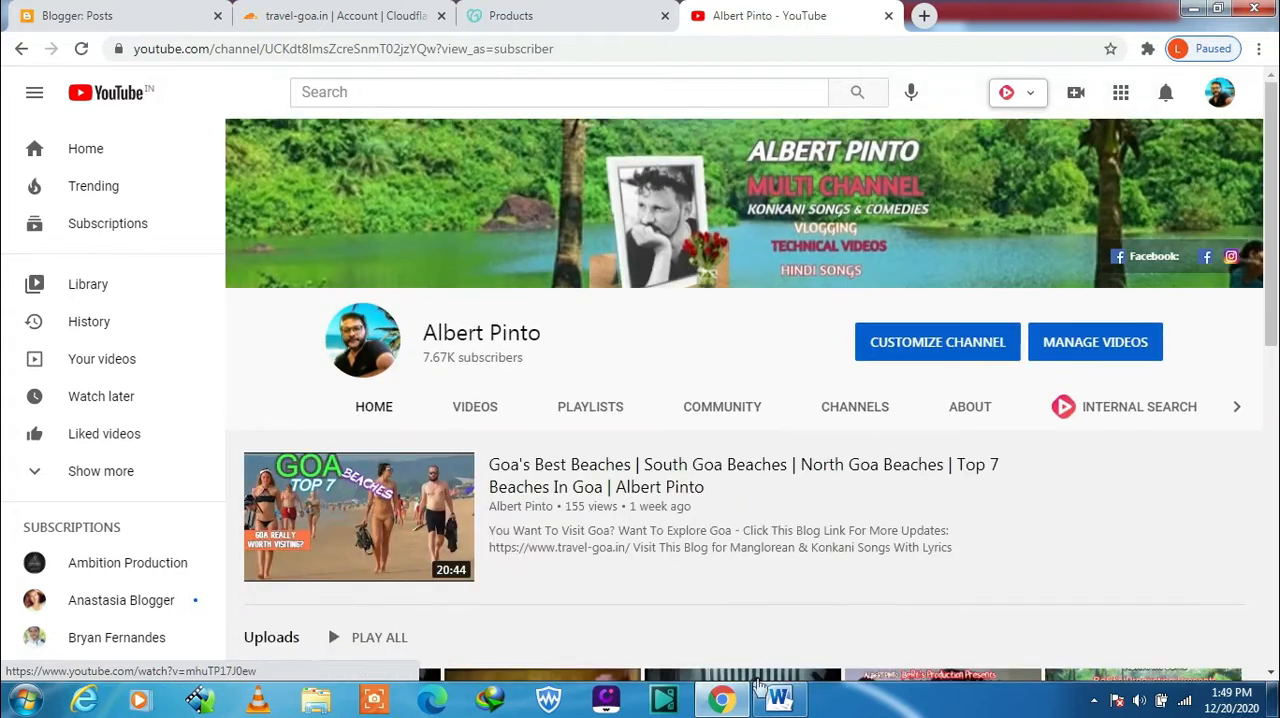
Bring up the Cloudflare dashboard overview for travel-goa.in
{"action": "left_click", "coordinate": [340, 16]}
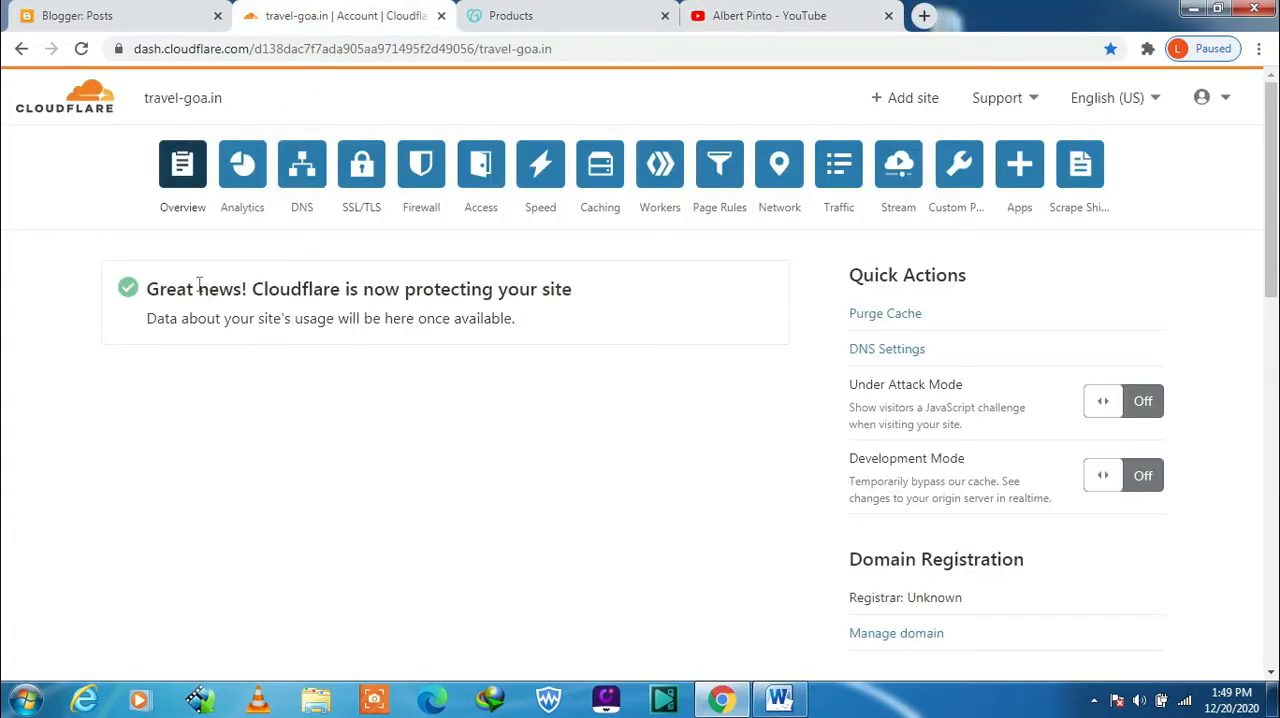
{"action": "mouse_move", "coordinate": [340, 280]}
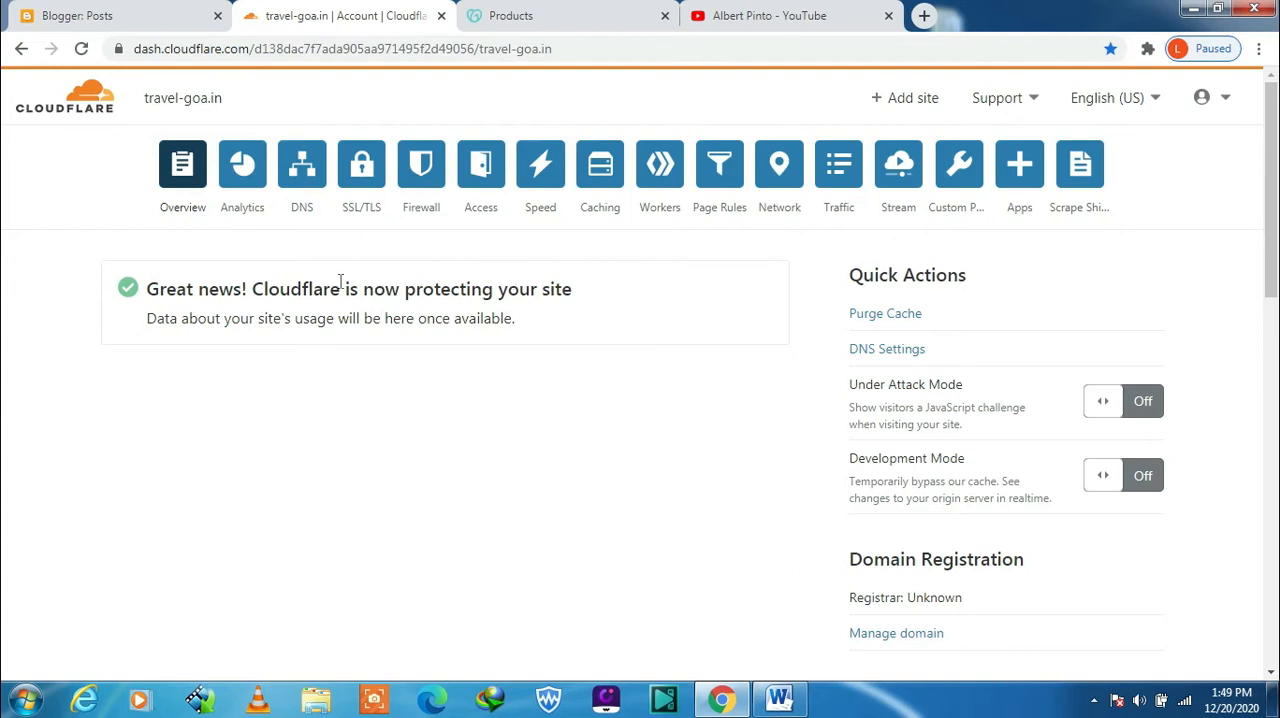
View the GoDaddy products page listing the travel-goa.in domain
{"action": "left_click", "coordinate": [568, 16]}
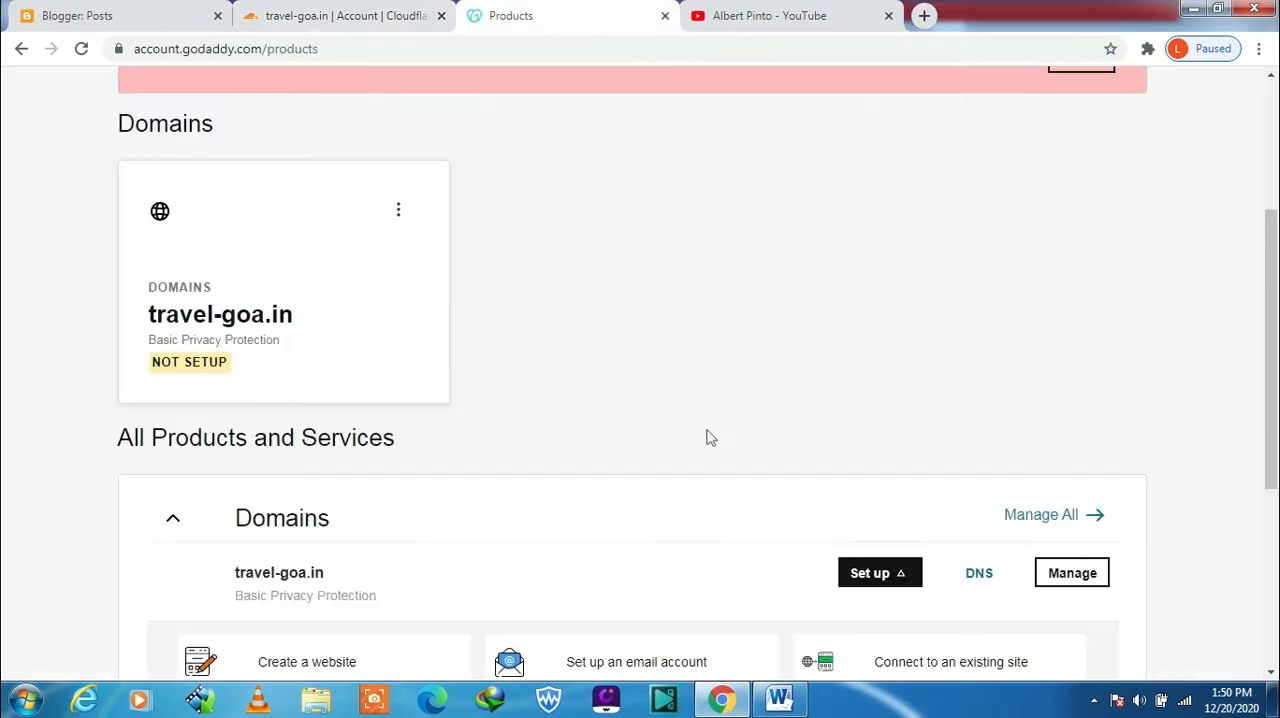
{"action": "scroll", "scroll_direction": "down", "scroll_amount": 3}
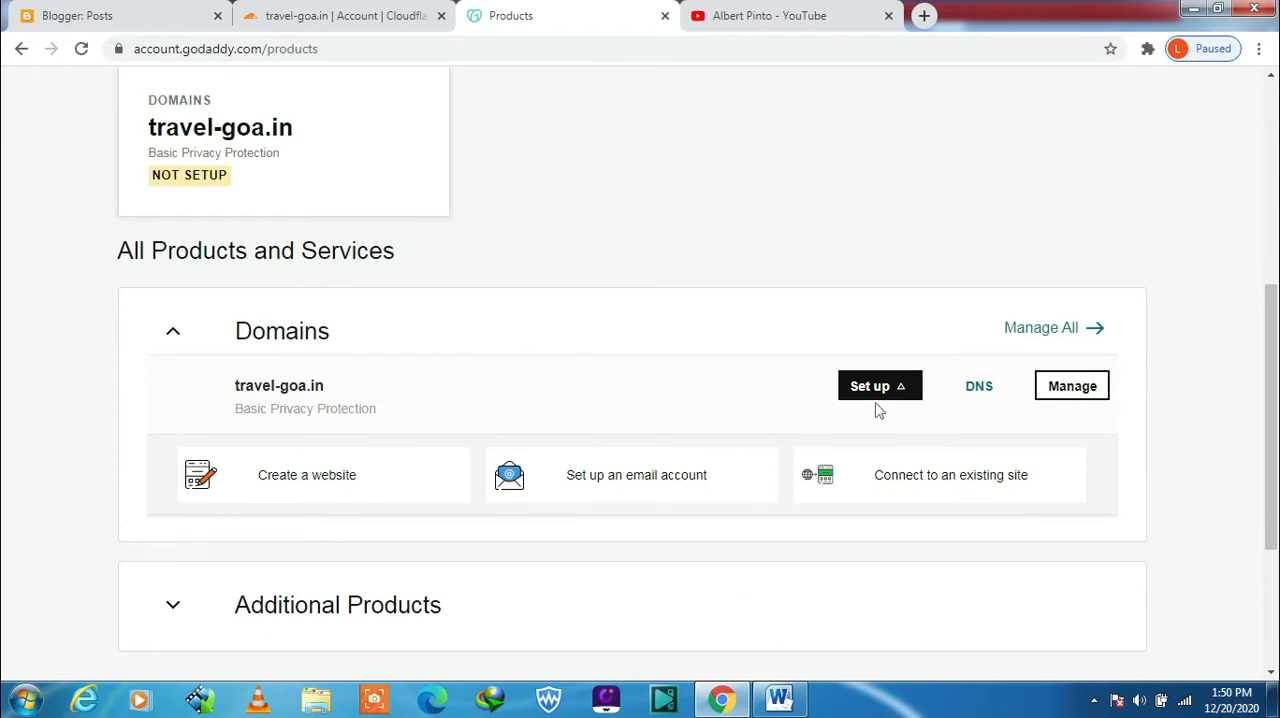
{"action": "scroll", "scroll_direction": "down", "scroll_amount": 3}
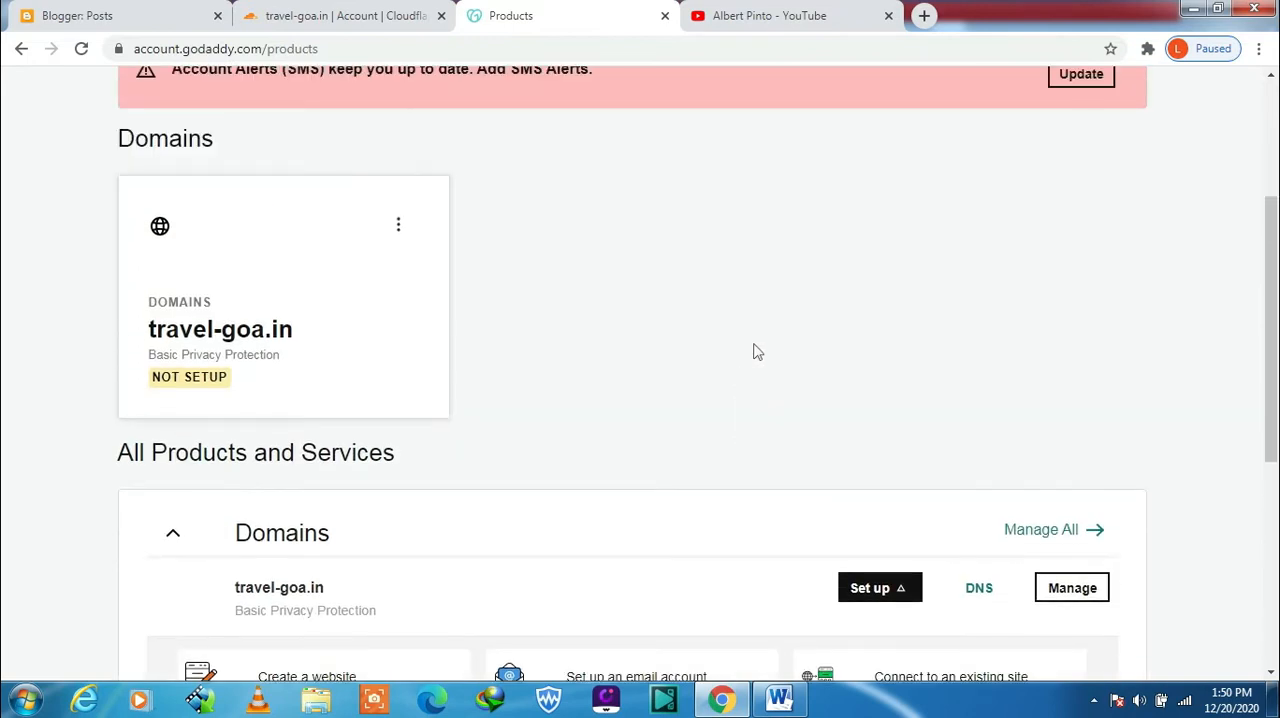
{"action": "mouse_move", "coordinate": [700, 318]}
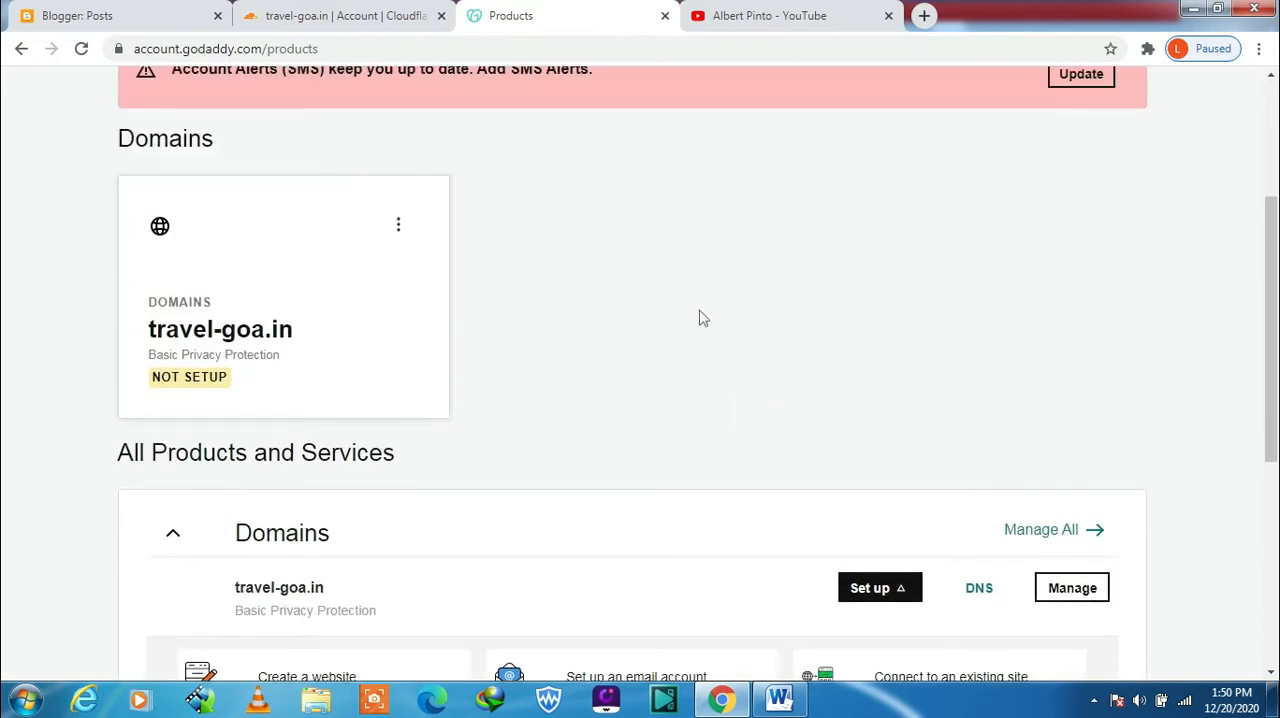
Go through the travel-goa.in Cloudflare overview and Analytics to its DNS section
{"action": "left_click", "coordinate": [344, 16]}
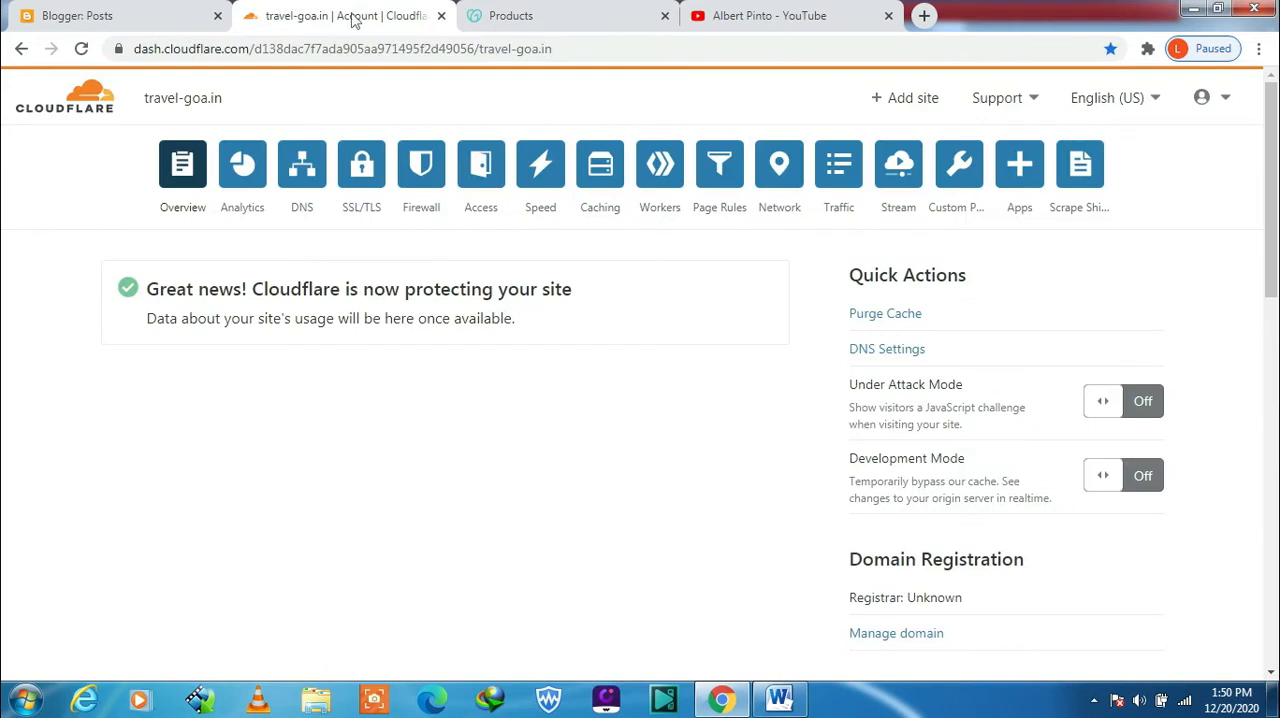
{"action": "mouse_move", "coordinate": [630, 386]}
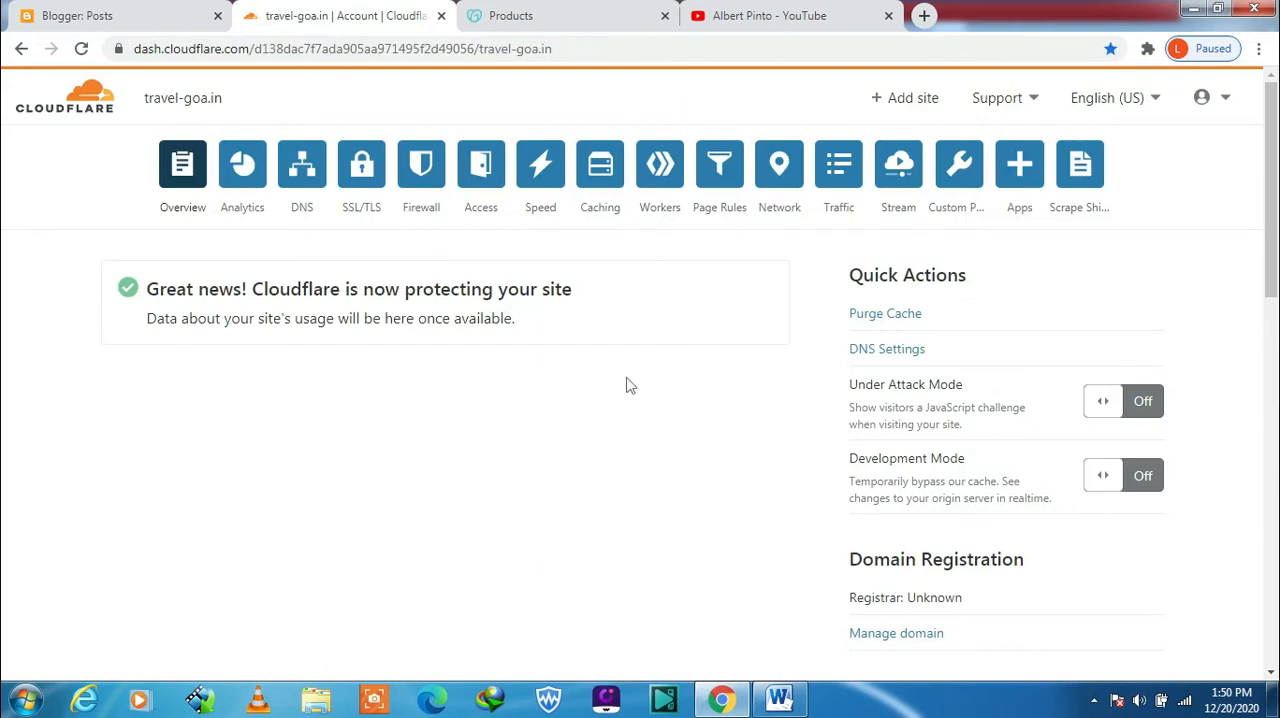
{"action": "mouse_move", "coordinate": [360, 164]}
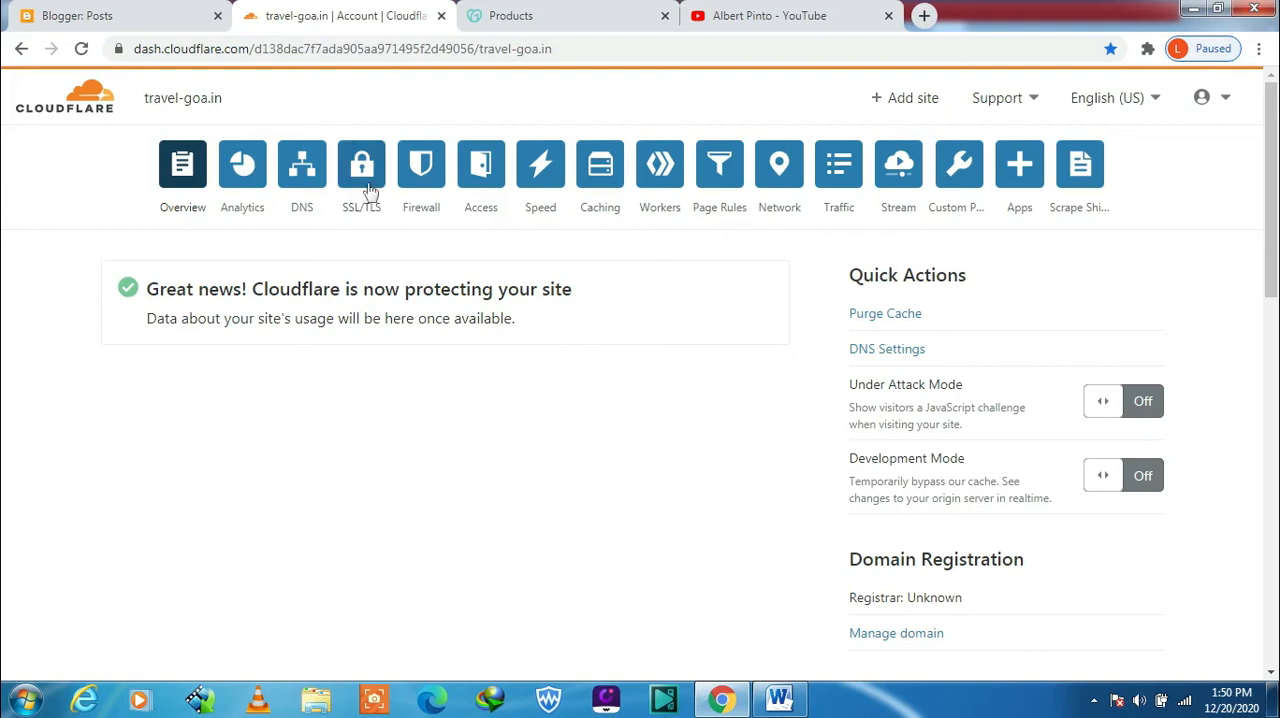
{"action": "mouse_move", "coordinate": [360, 164]}
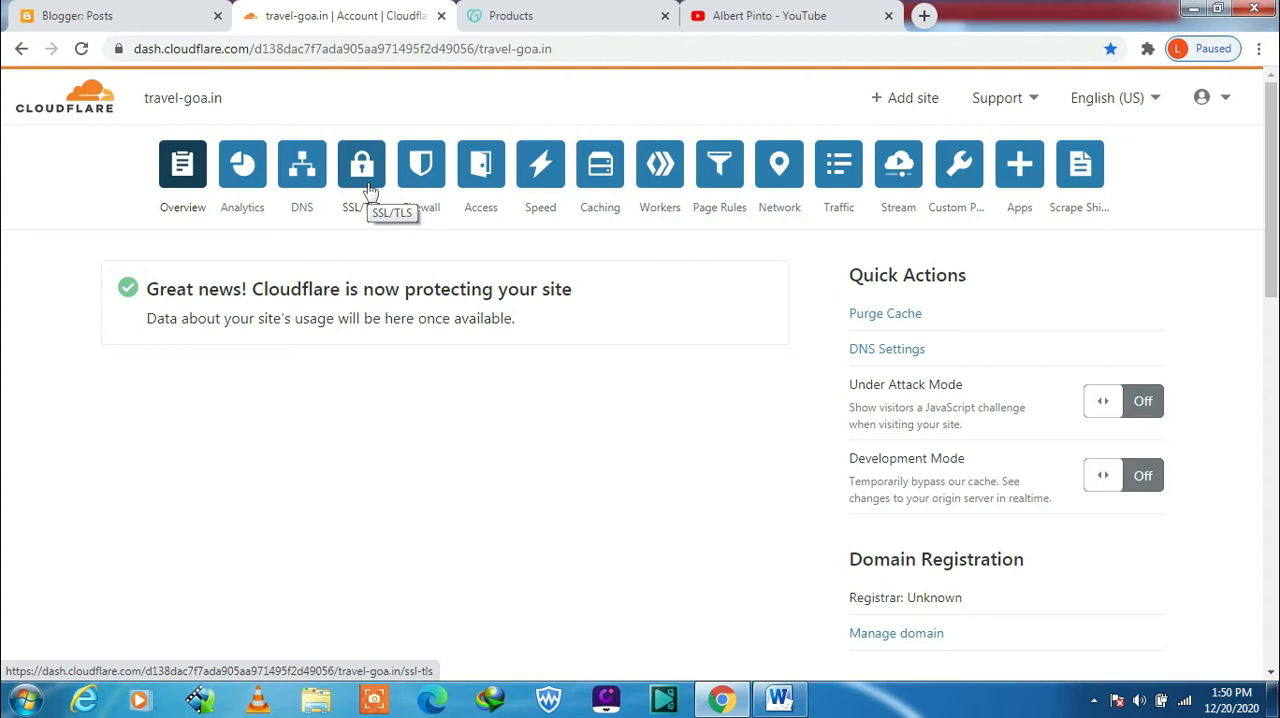
{"action": "mouse_move", "coordinate": [368, 200]}
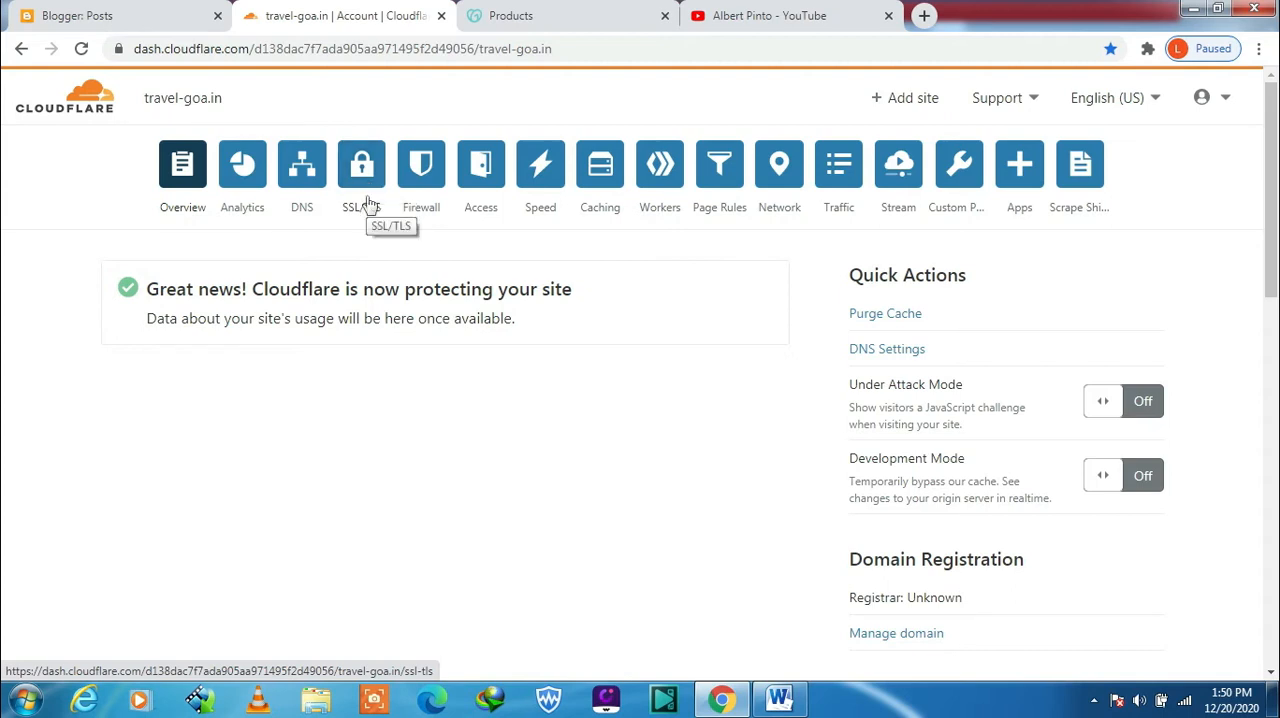
{"action": "left_click", "coordinate": [242, 164]}
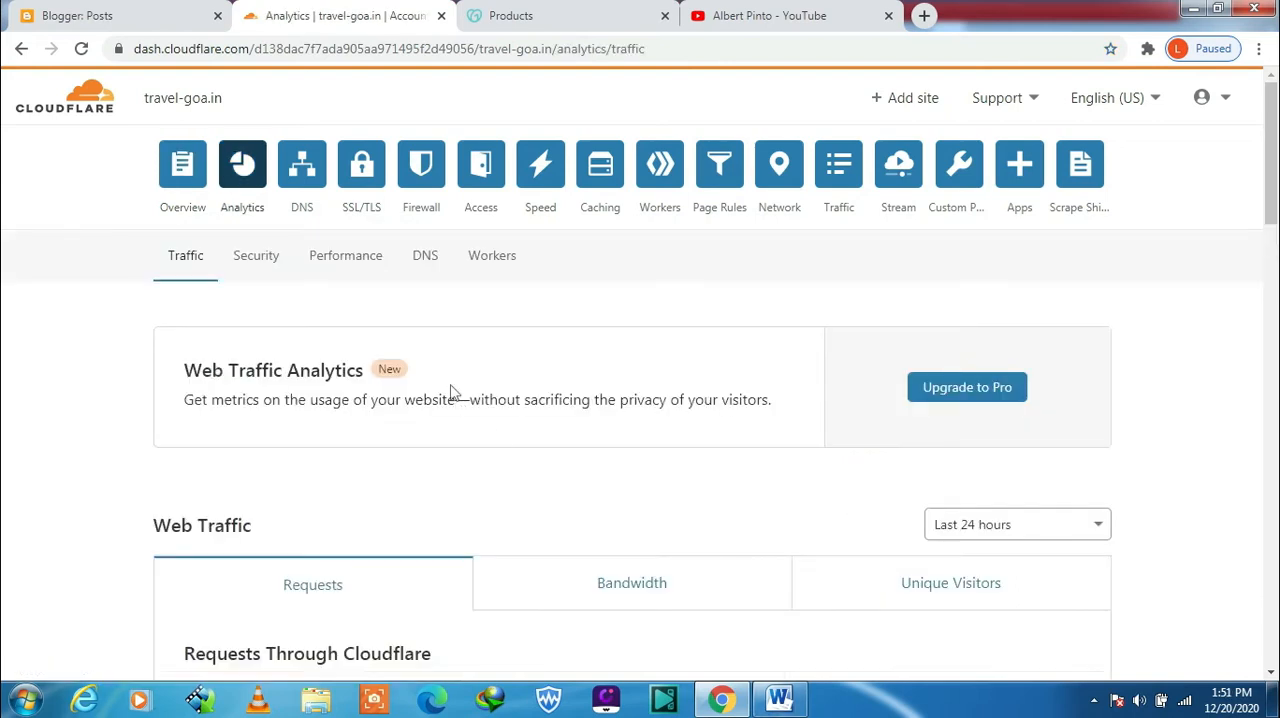
{"action": "mouse_move", "coordinate": [400, 348]}
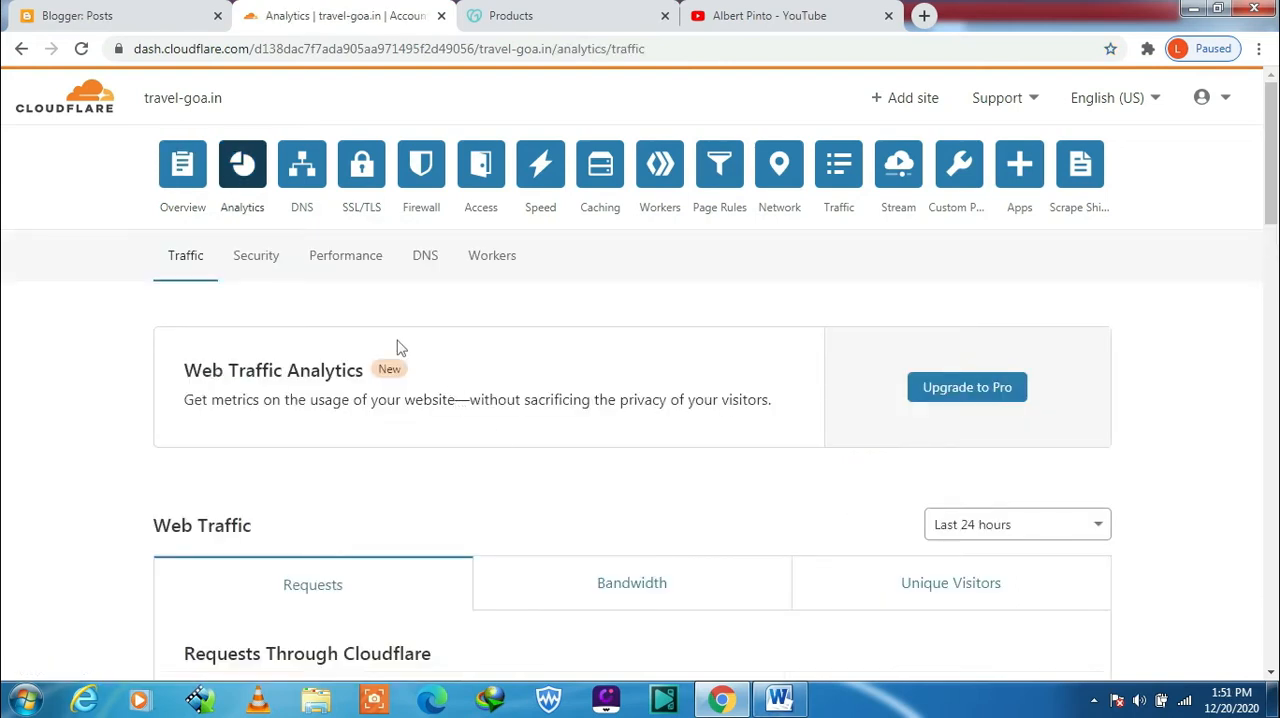
{"action": "left_click", "coordinate": [300, 164]}
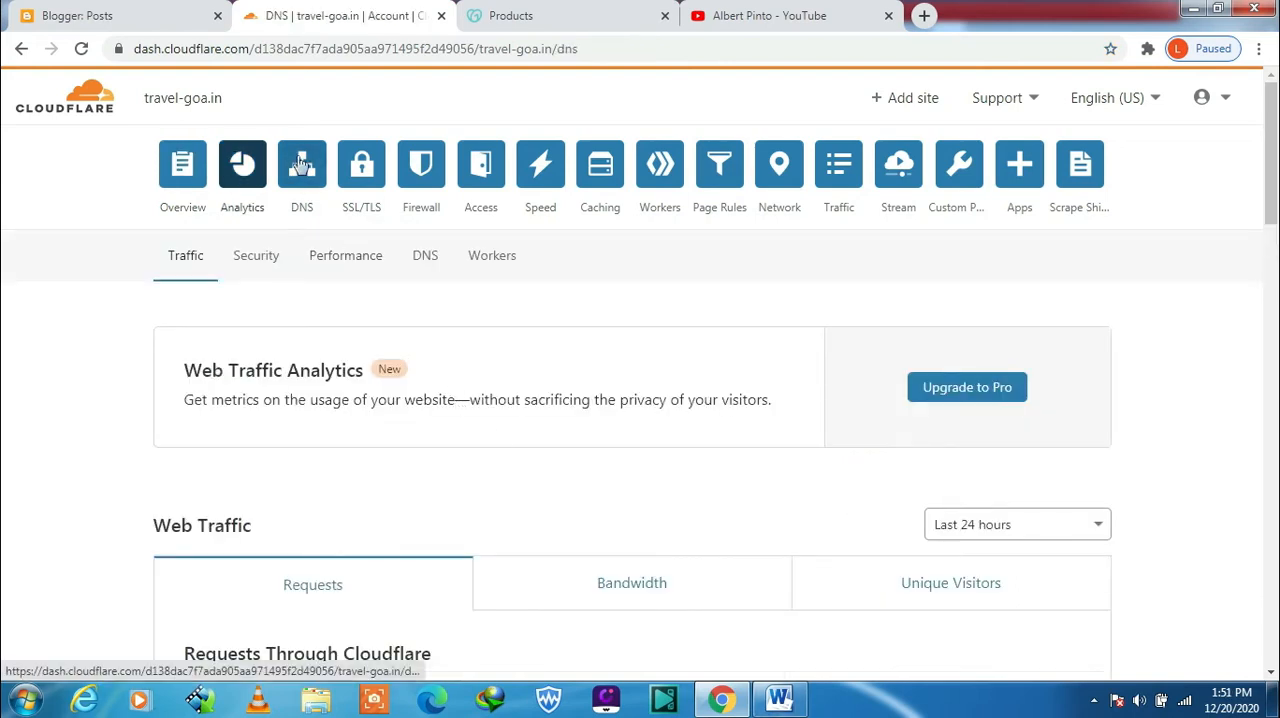
Review the travel-goa.in DNS records table, including the www CNAME to ghs.google.com
{"action": "left_click", "coordinate": [300, 164]}
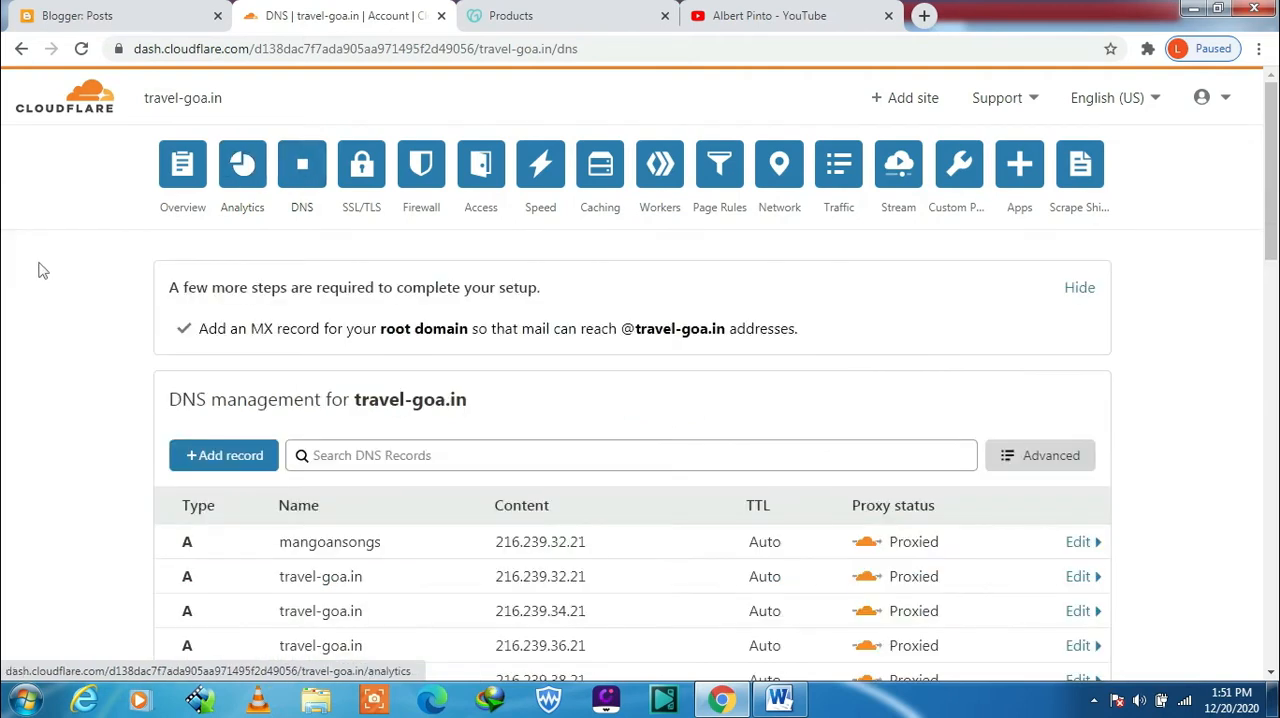
{"action": "scroll", "scroll_direction": "down", "scroll_amount": 3}
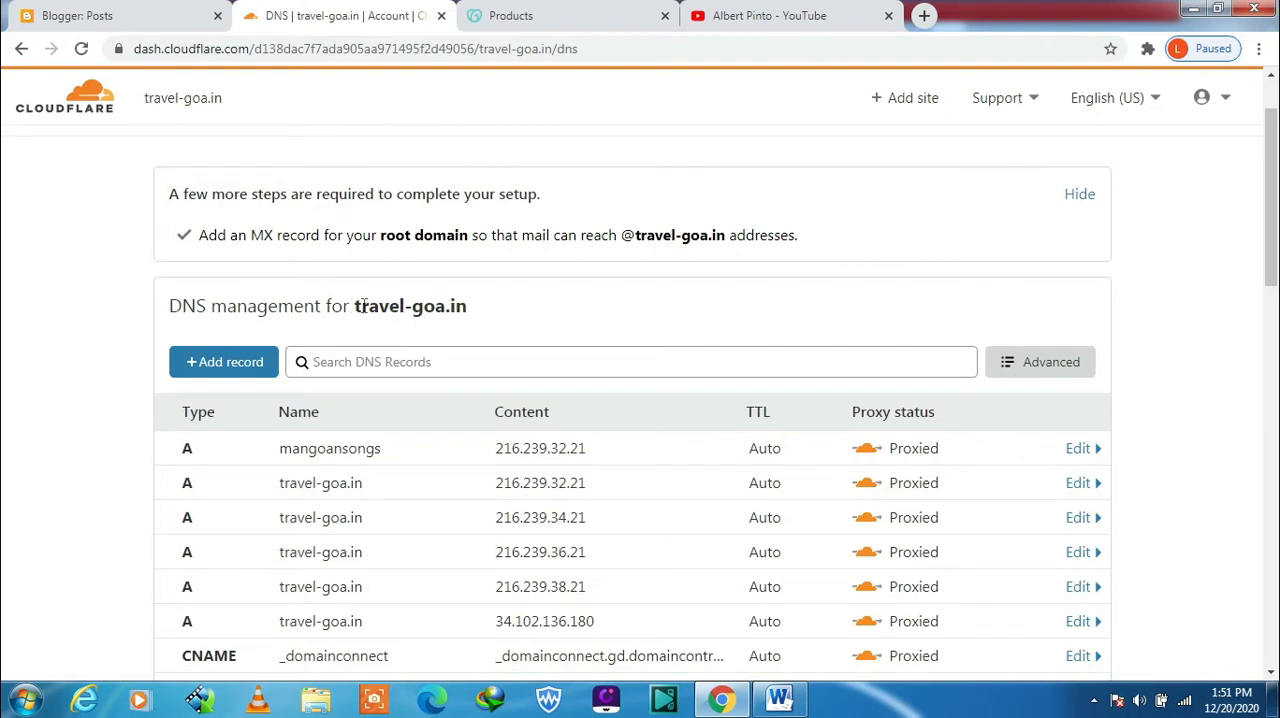
{"action": "double_click", "coordinate": [408, 304]}
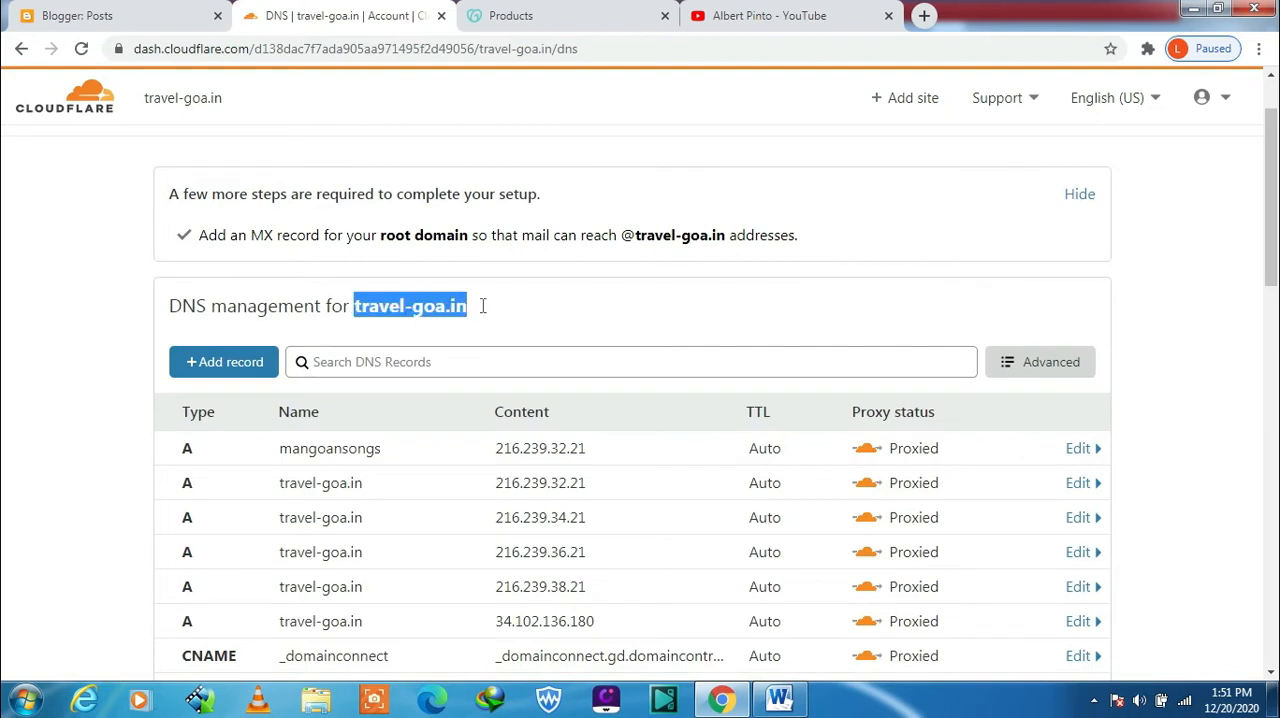
{"action": "mouse_move", "coordinate": [182, 296]}
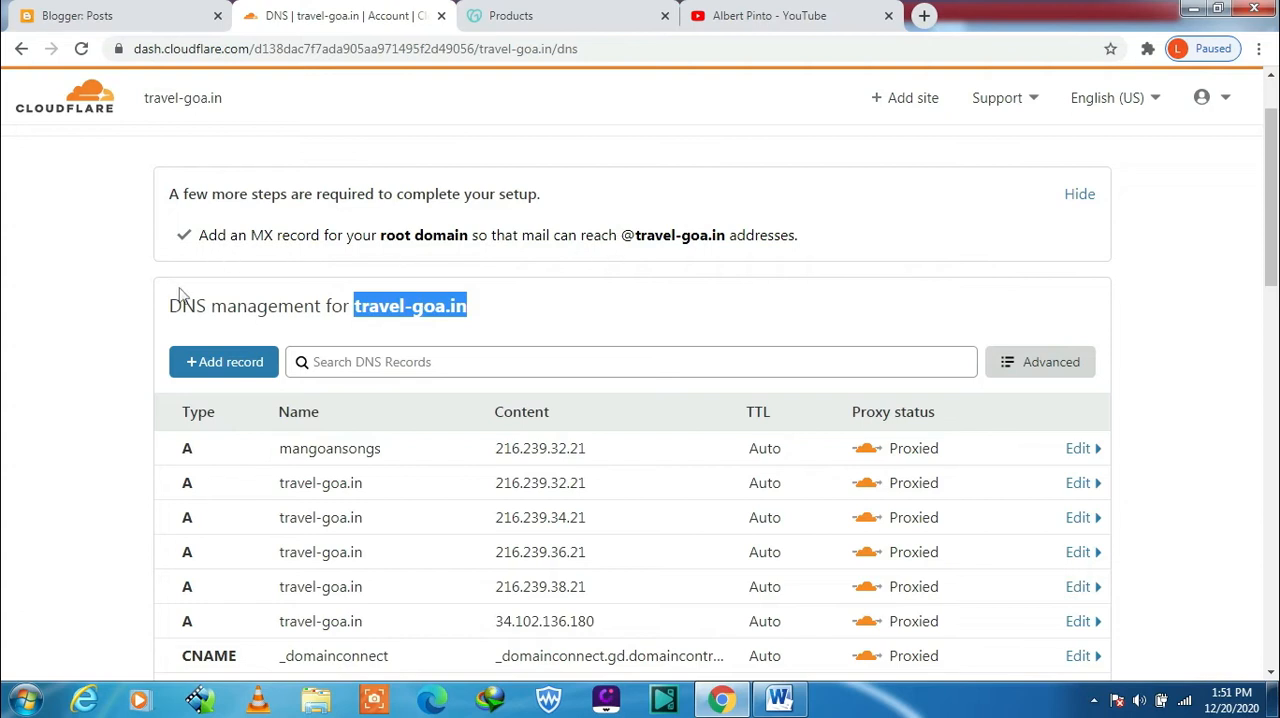
{"action": "scroll", "scroll_direction": "down", "scroll_amount": 3}
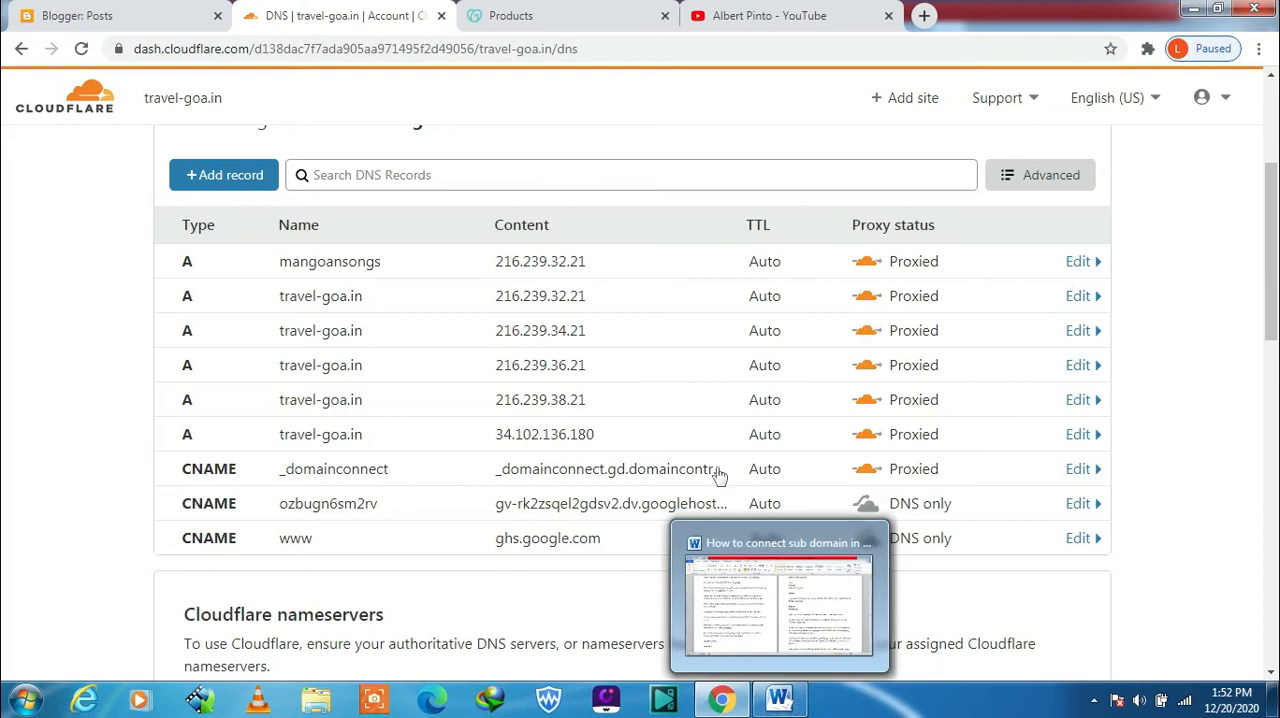
{"action": "mouse_move", "coordinate": [304, 268]}
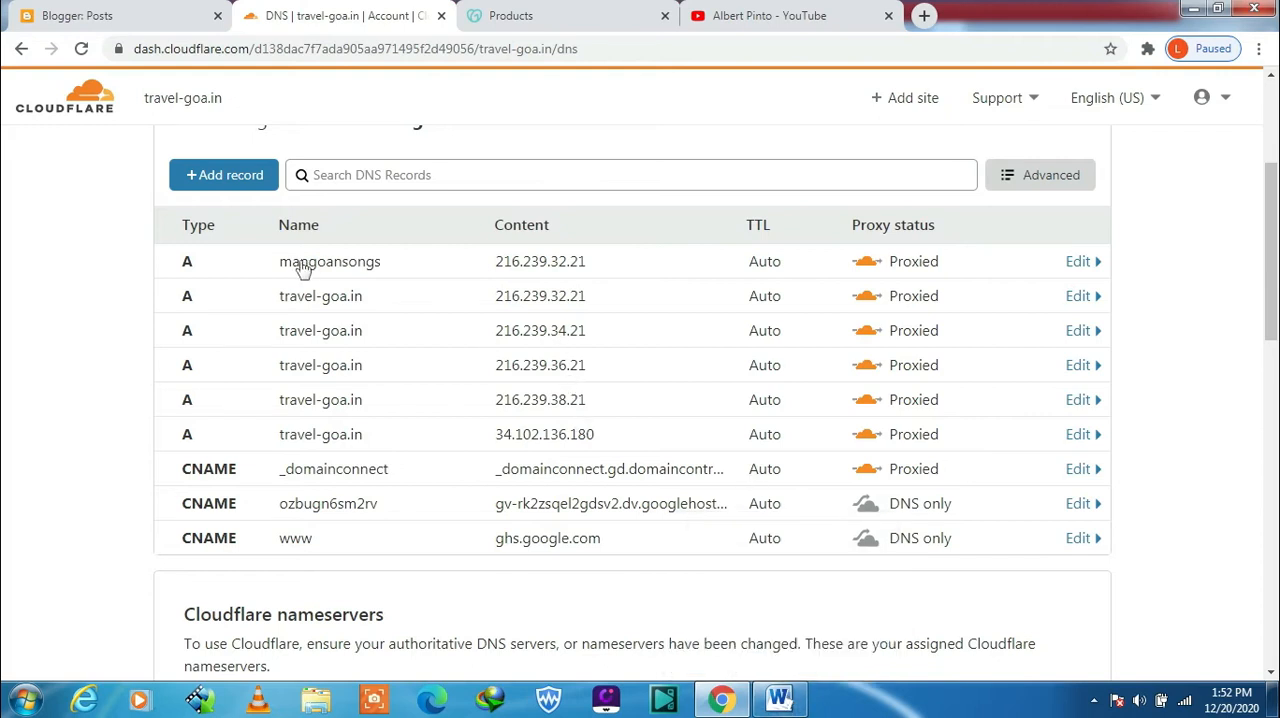
{"action": "mouse_move", "coordinate": [568, 278]}
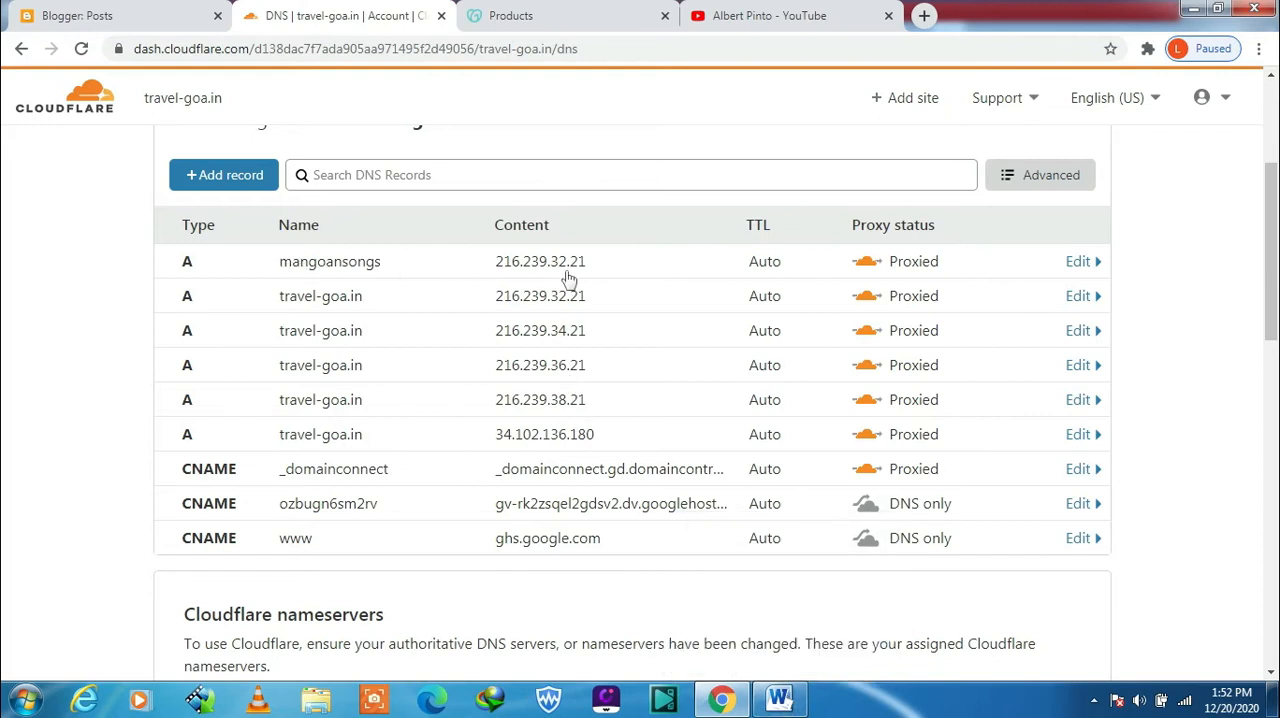
{"action": "mouse_move", "coordinate": [372, 272]}
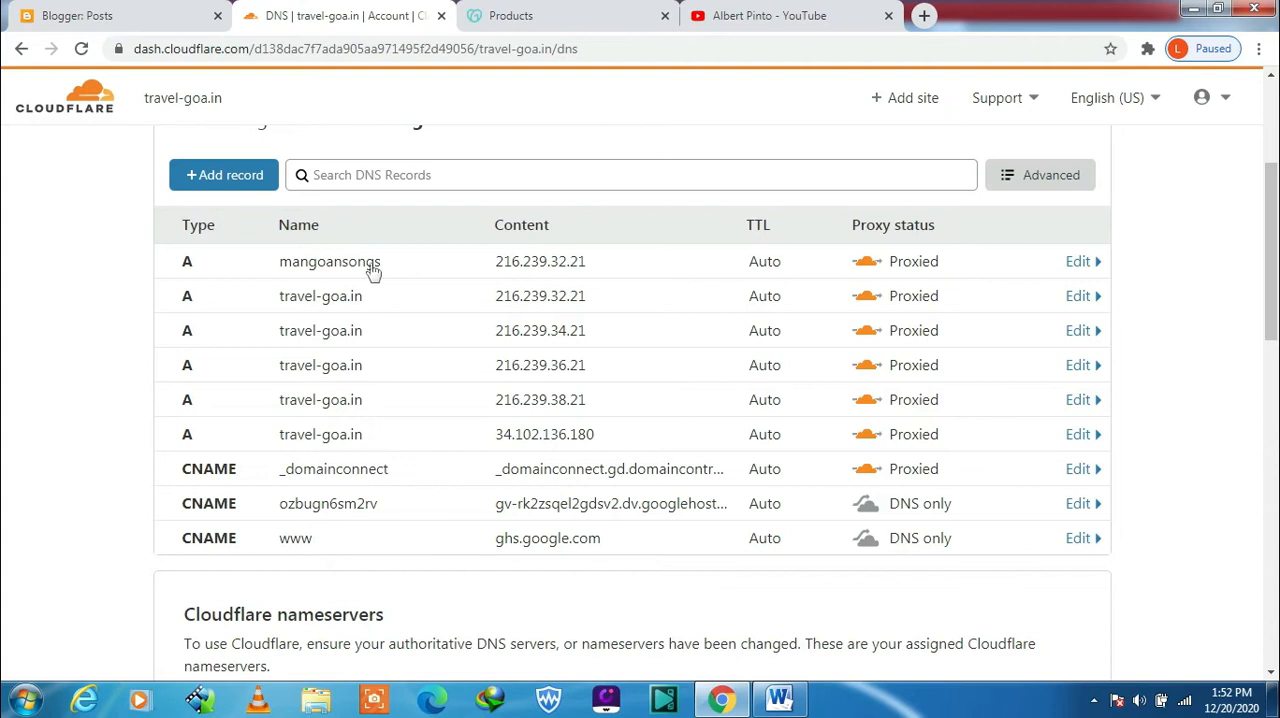
{"action": "mouse_move", "coordinate": [844, 618]}
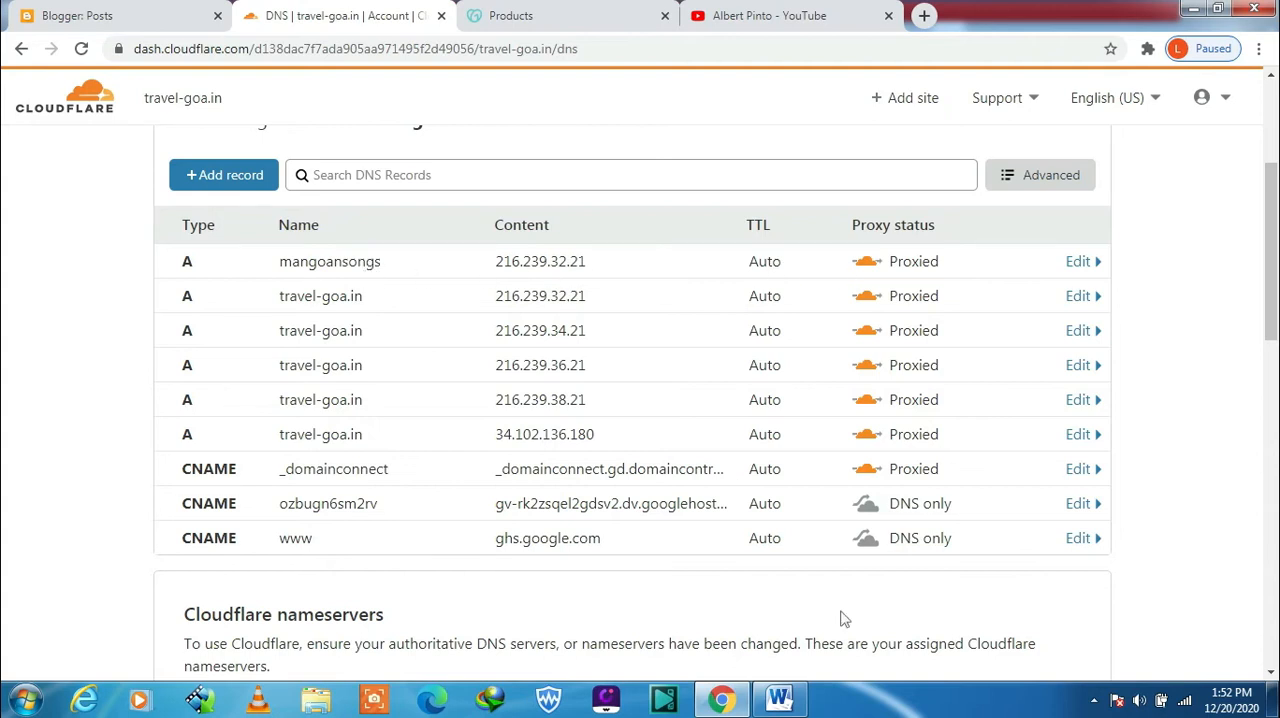
Load poetryportions.travel-goa.in from the Blogger blog and see it can't be reached, then return to Cloudflare DNS
{"action": "left_click", "coordinate": [110, 16]}
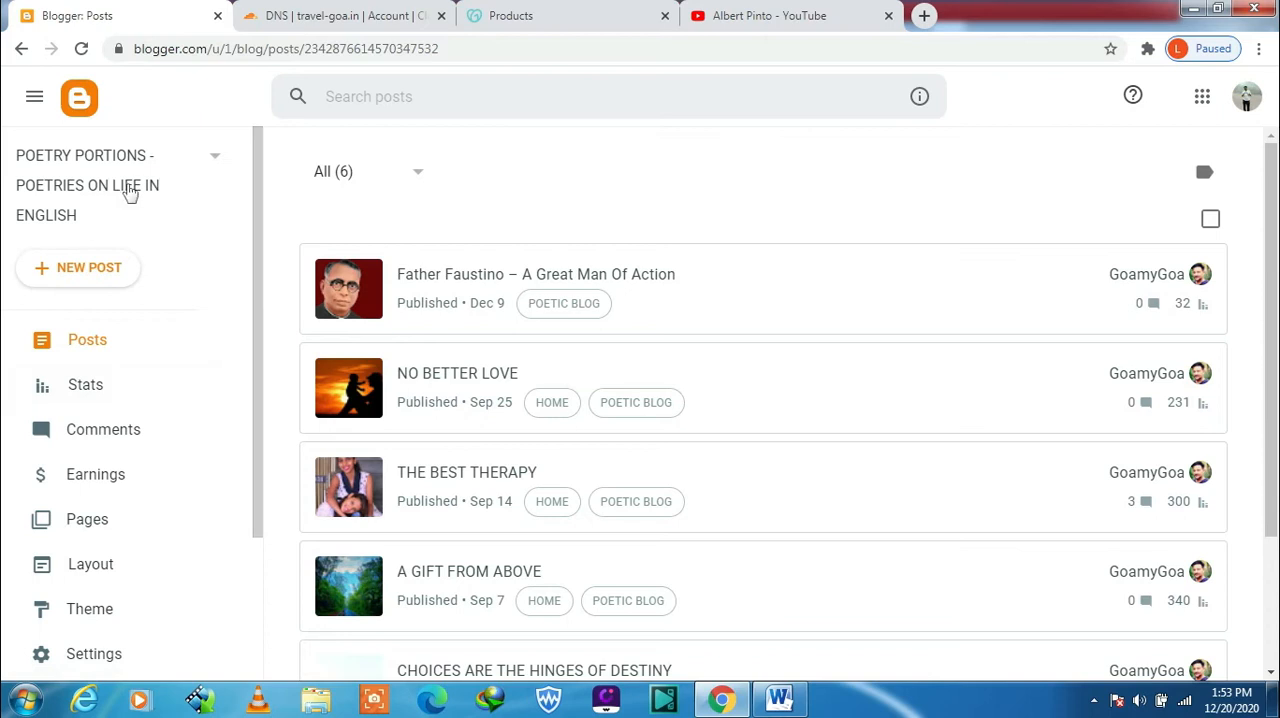
{"action": "mouse_move", "coordinate": [124, 190]}
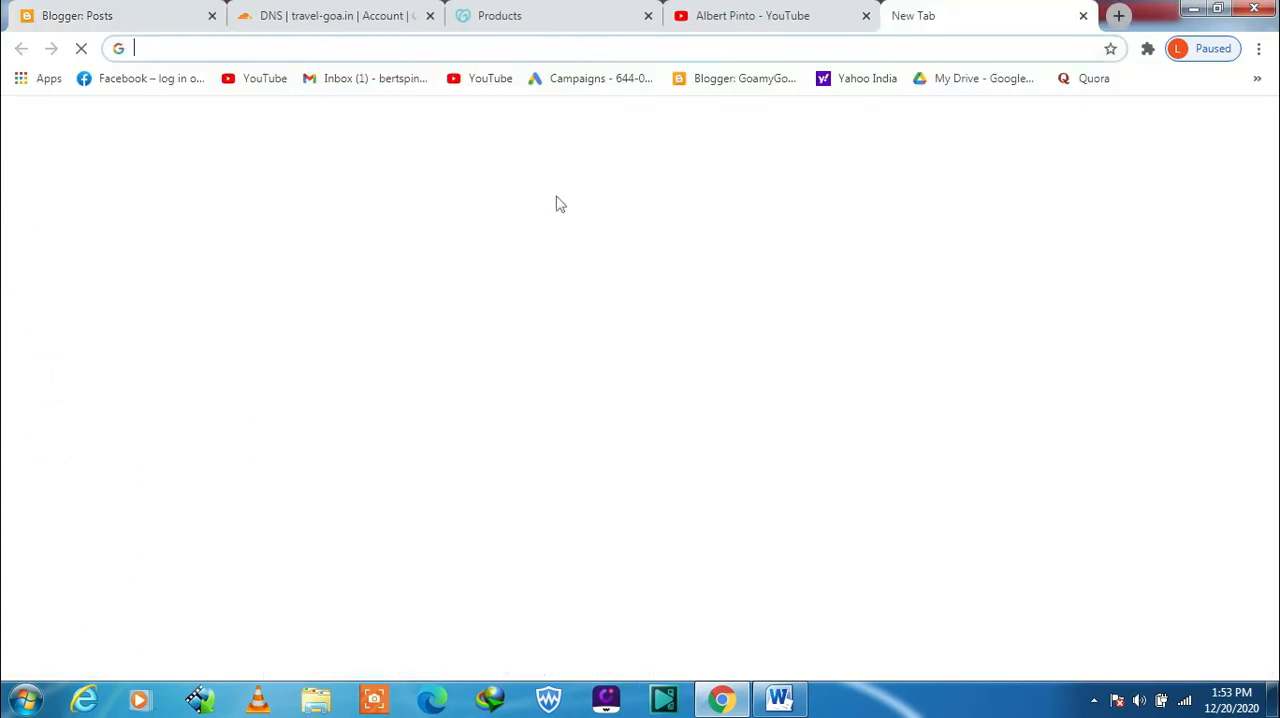
{"action": "type", "text": "poetryportions.travel-goa.in"}
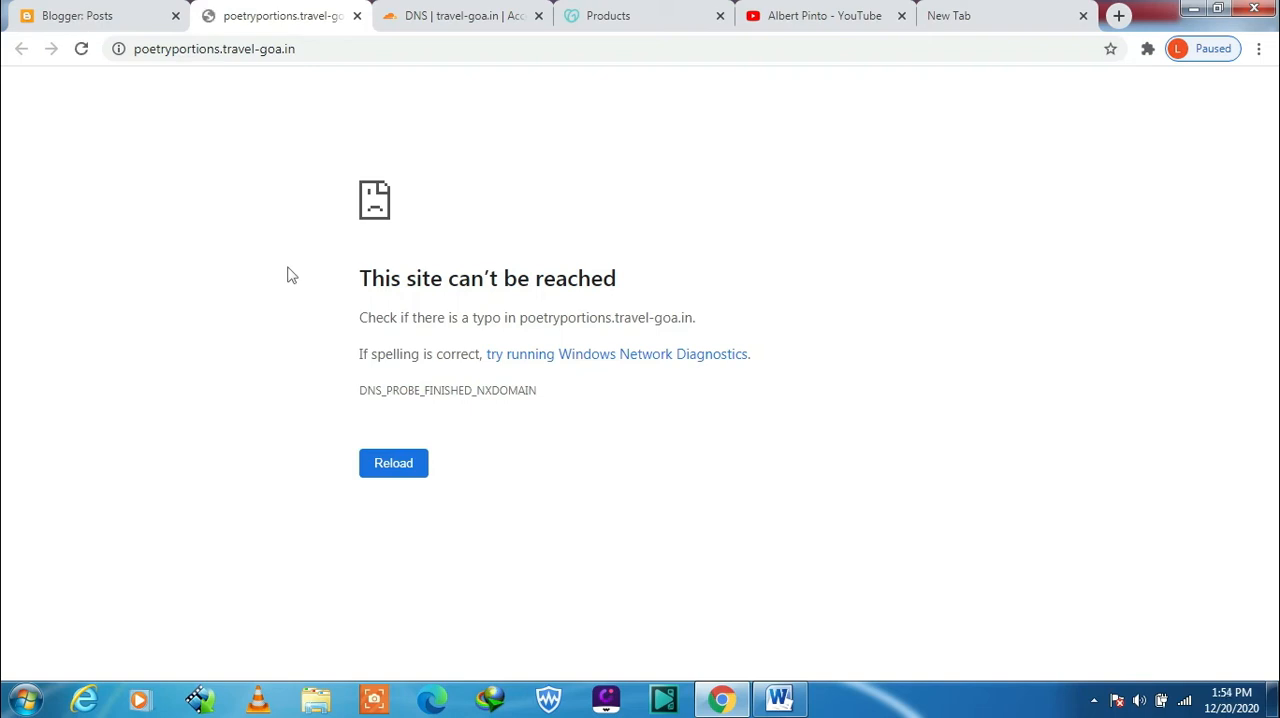
{"action": "left_click", "coordinate": [460, 16]}
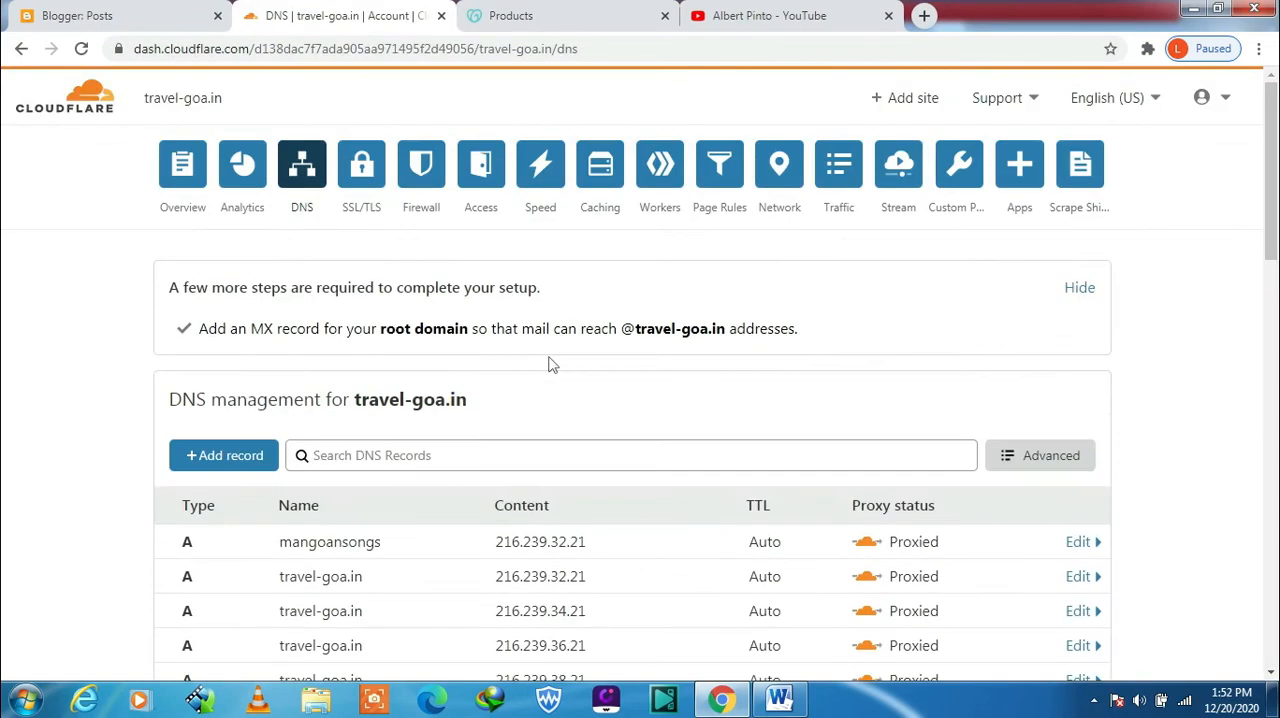
{"action": "mouse_move", "coordinate": [300, 164]}
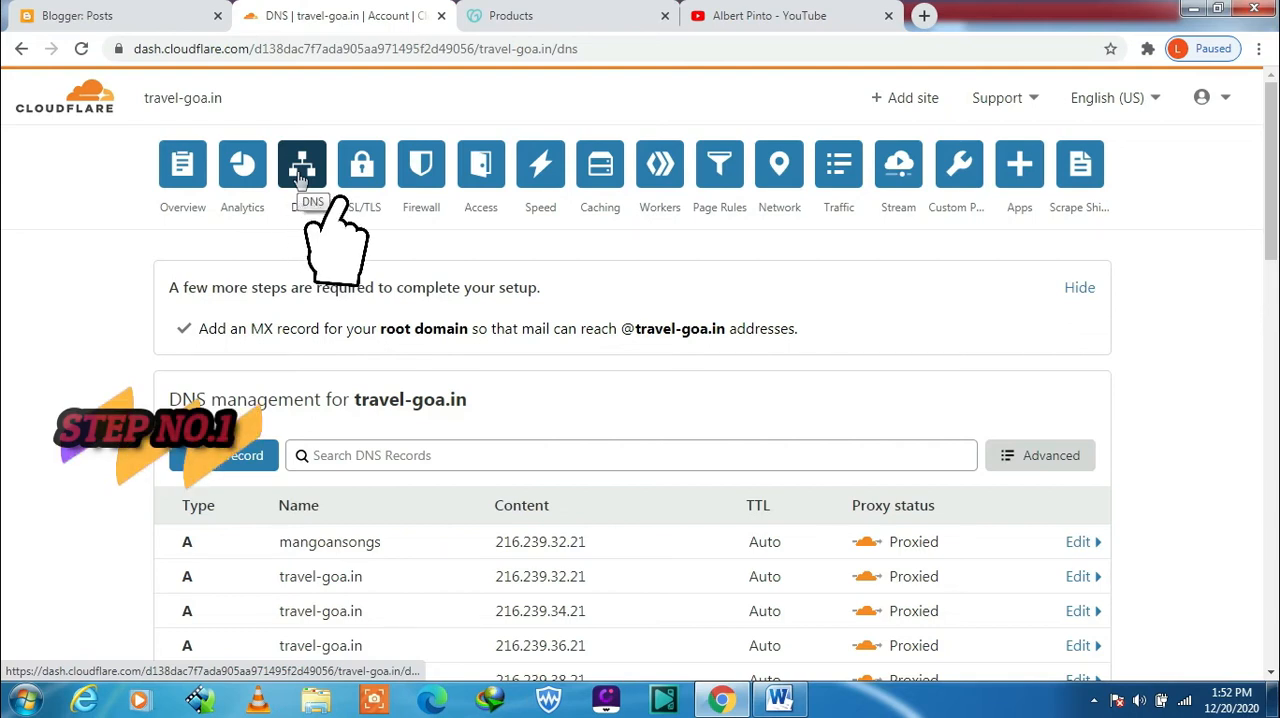
Start adding a new DNS record for travel-goa.in, bringing up an empty A record form
{"action": "scroll", "scroll_direction": "down", "scroll_amount": 3}
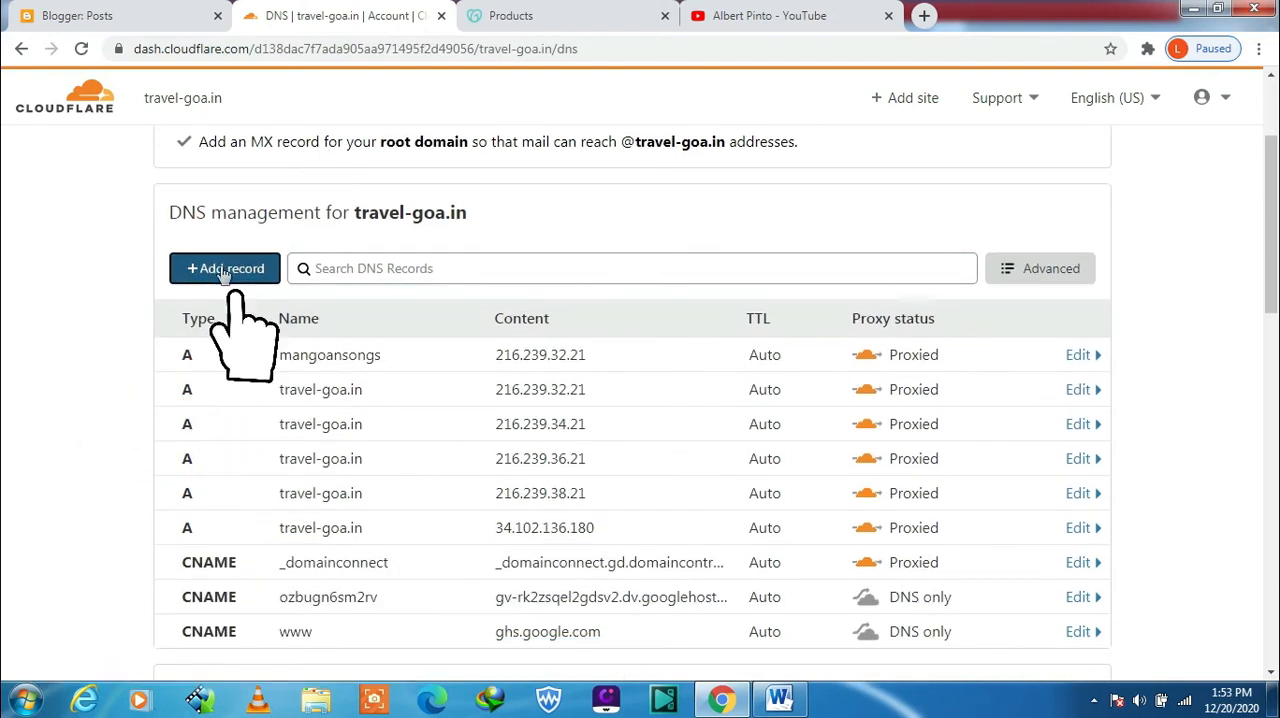
{"action": "left_click", "coordinate": [224, 268]}
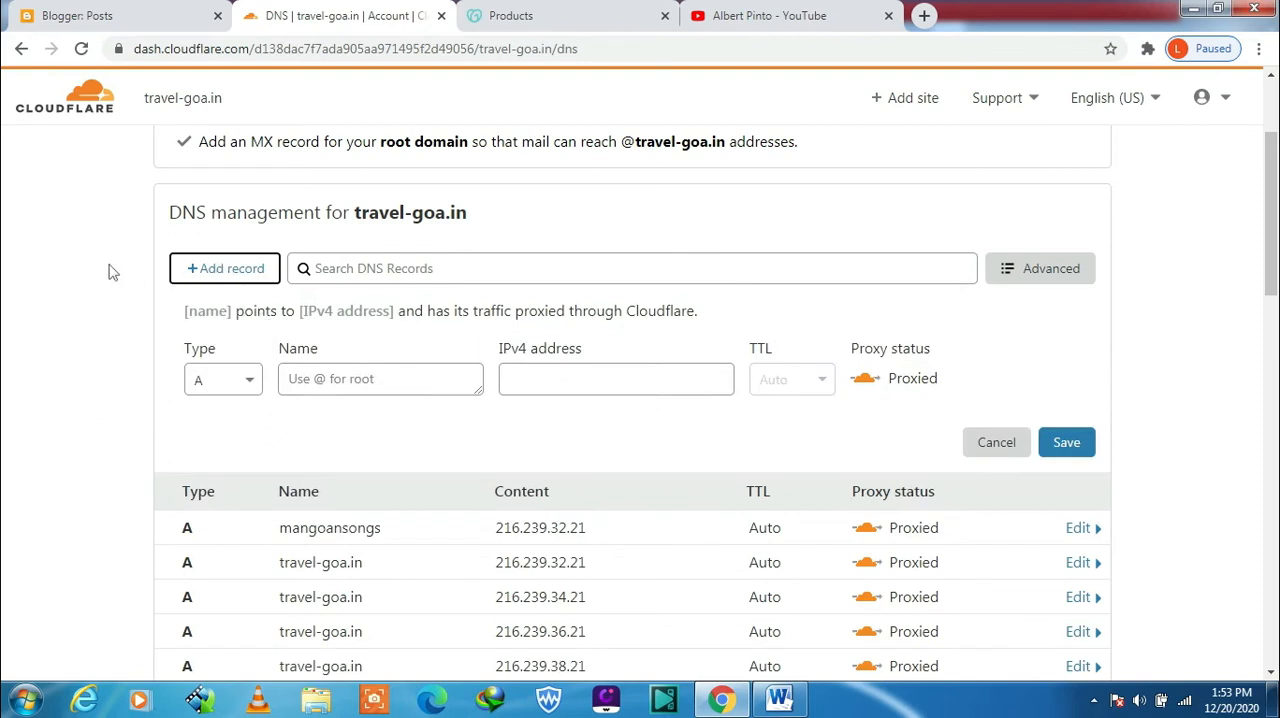
Check poetryportions.travel-goa.in again and confirm the site still can't be reached
{"action": "scroll", "scroll_direction": "down", "scroll_amount": 3}
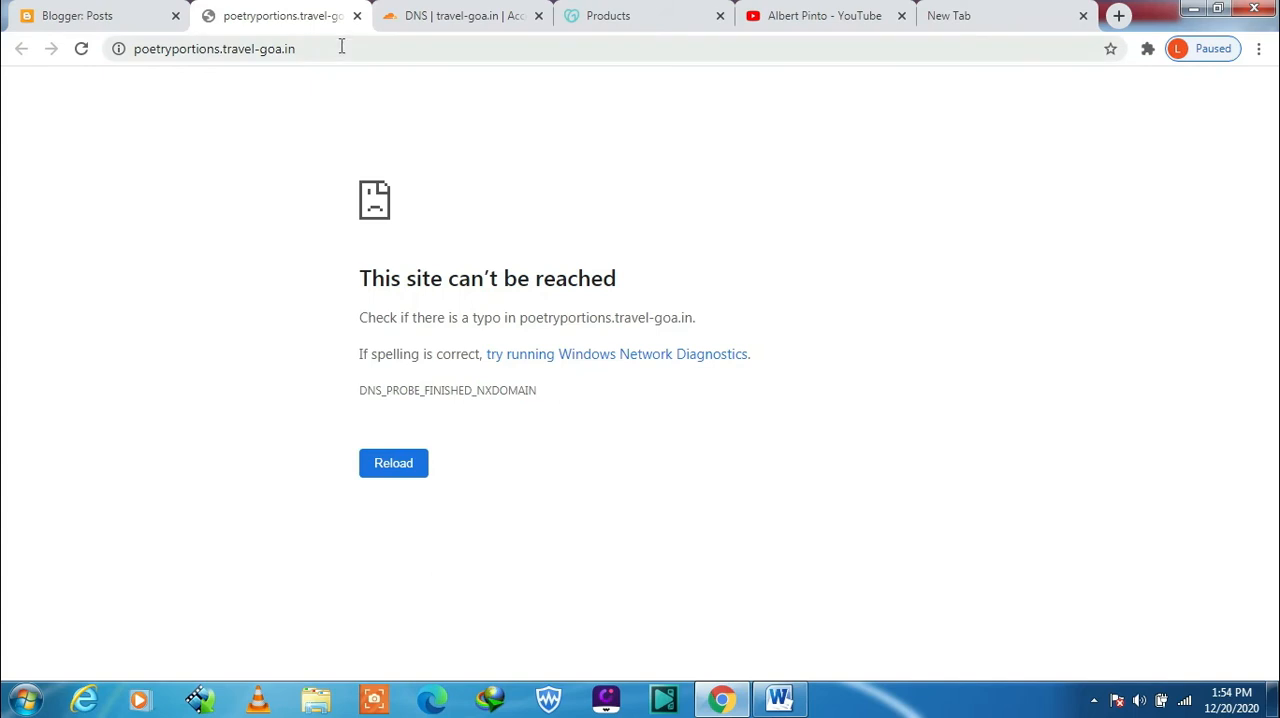
Copy the poetryportions.travel-goa.in address and return to the Cloudflare new record form
{"action": "right_click", "coordinate": [214, 48]}
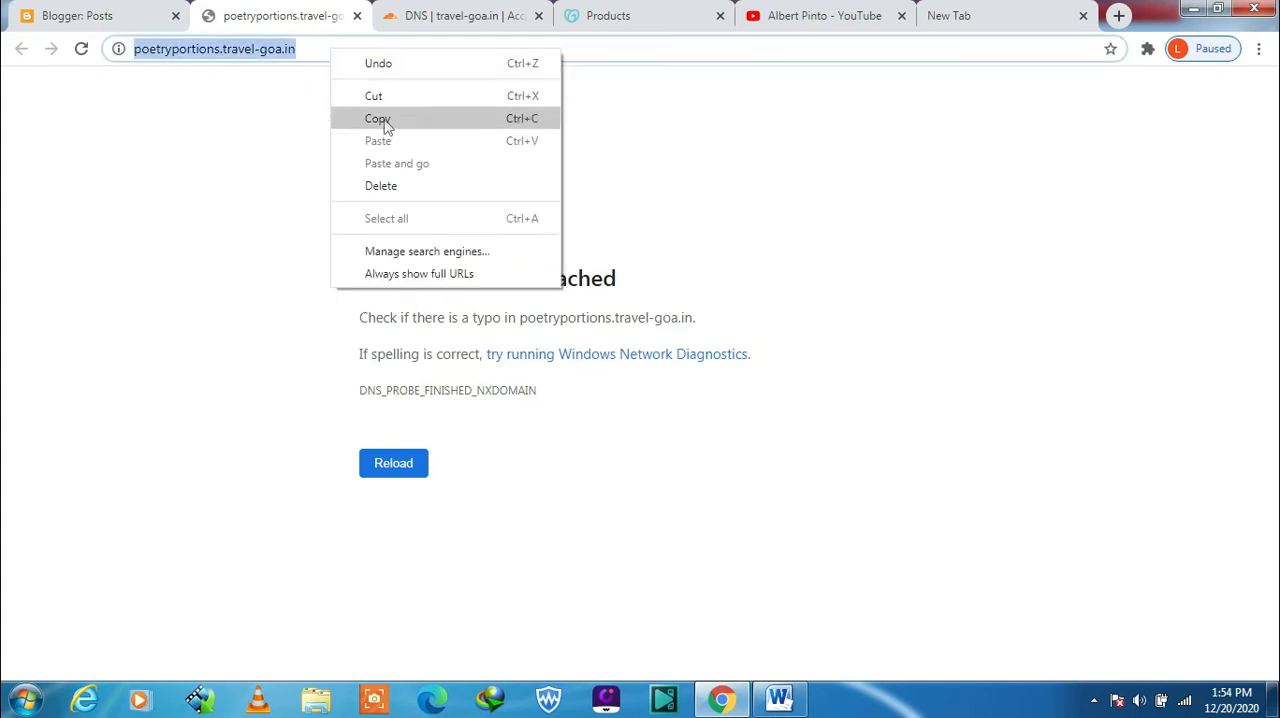
{"action": "left_click", "coordinate": [378, 118]}
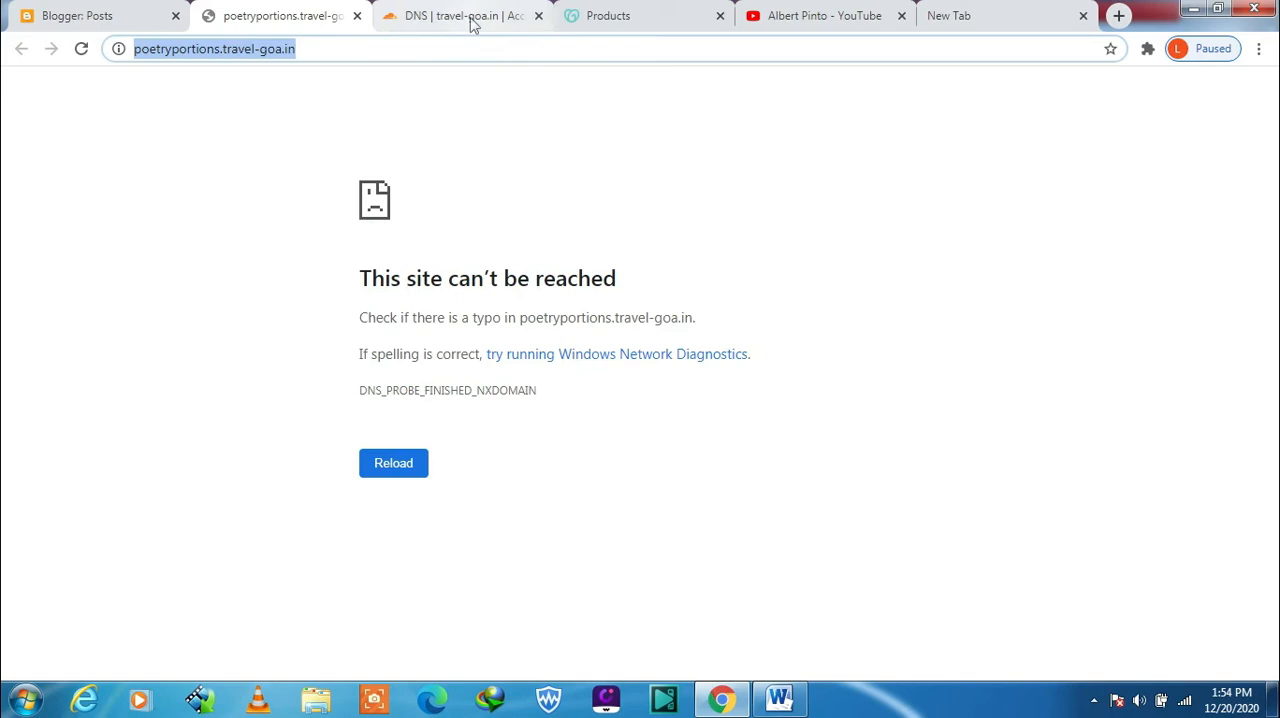
{"action": "left_click", "coordinate": [460, 16]}
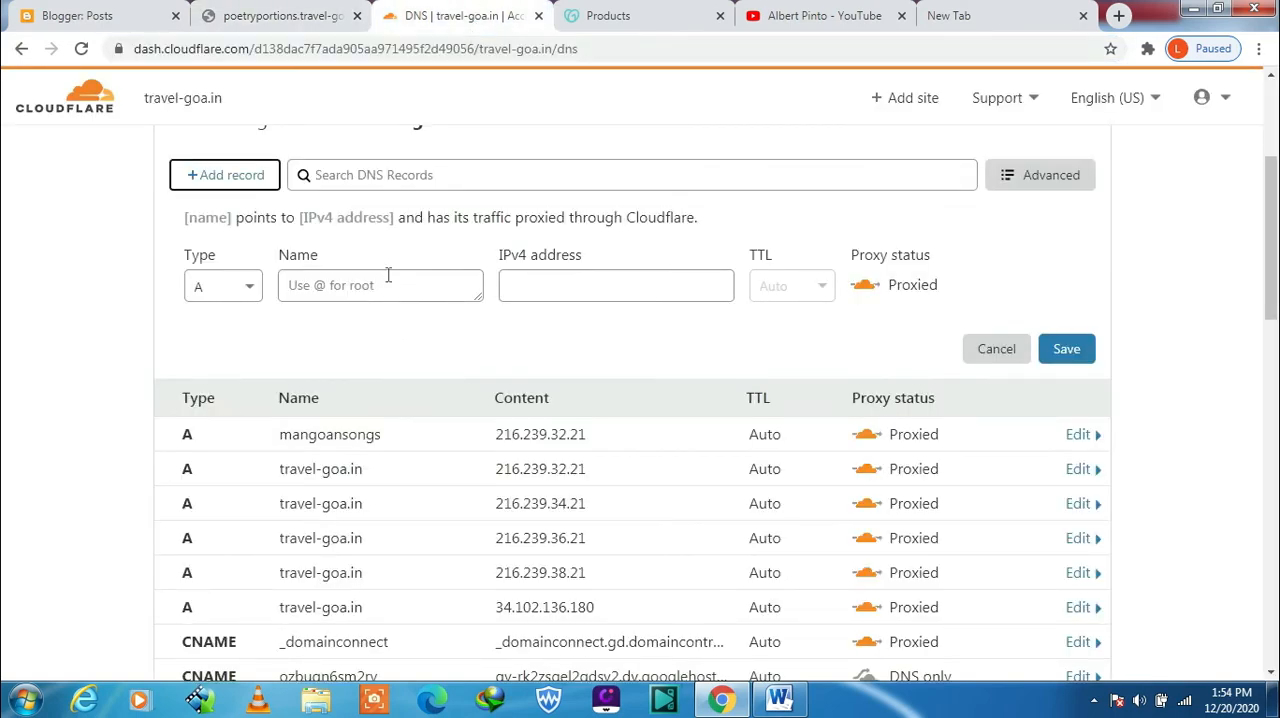
Paste the copied URL into the record name and trim it to 'poetryportions'
{"action": "left_click", "coordinate": [380, 284]}
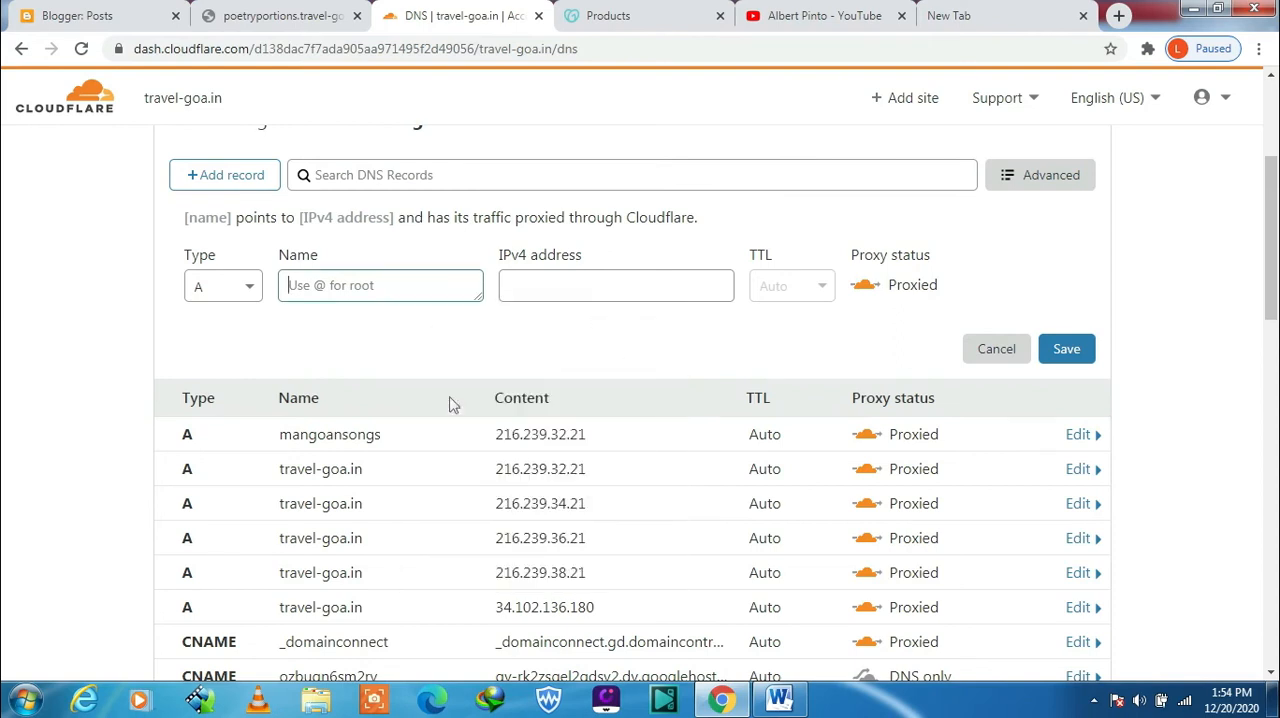
{"action": "type", "text": "https://poetryportions.travel-goa.in/"}
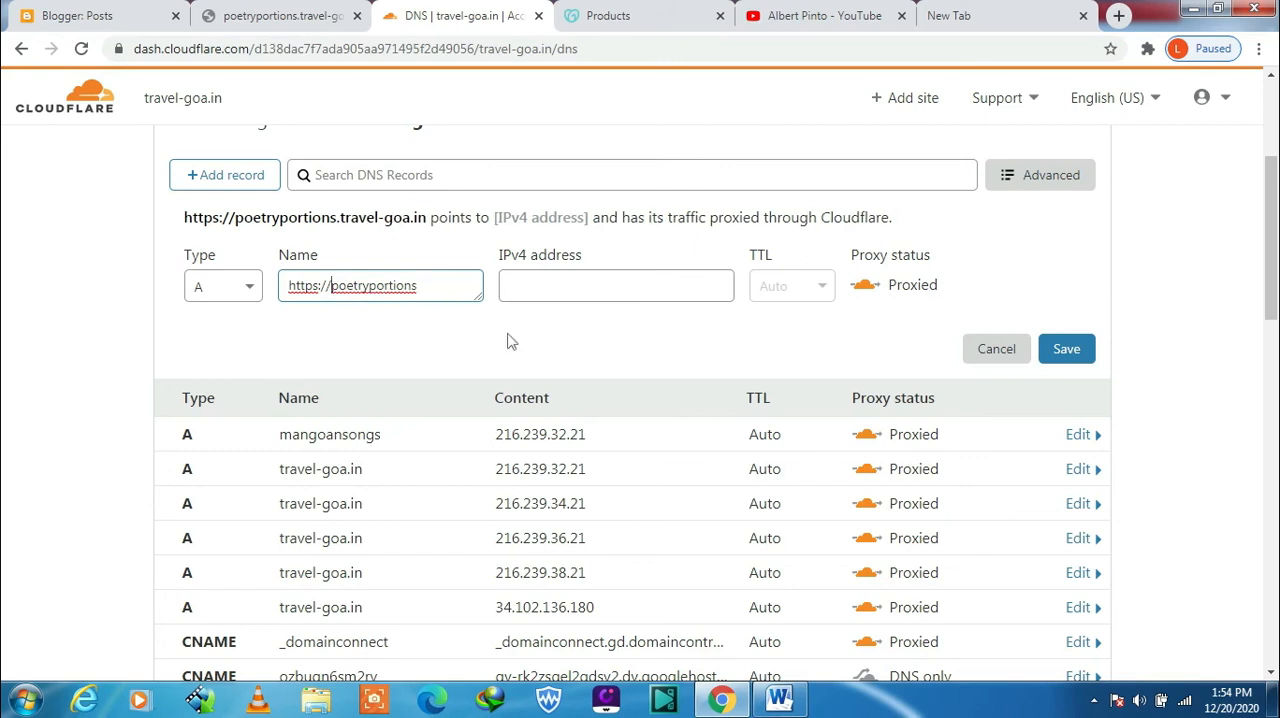
{"action": "type", "text": "htpoetryportions"}
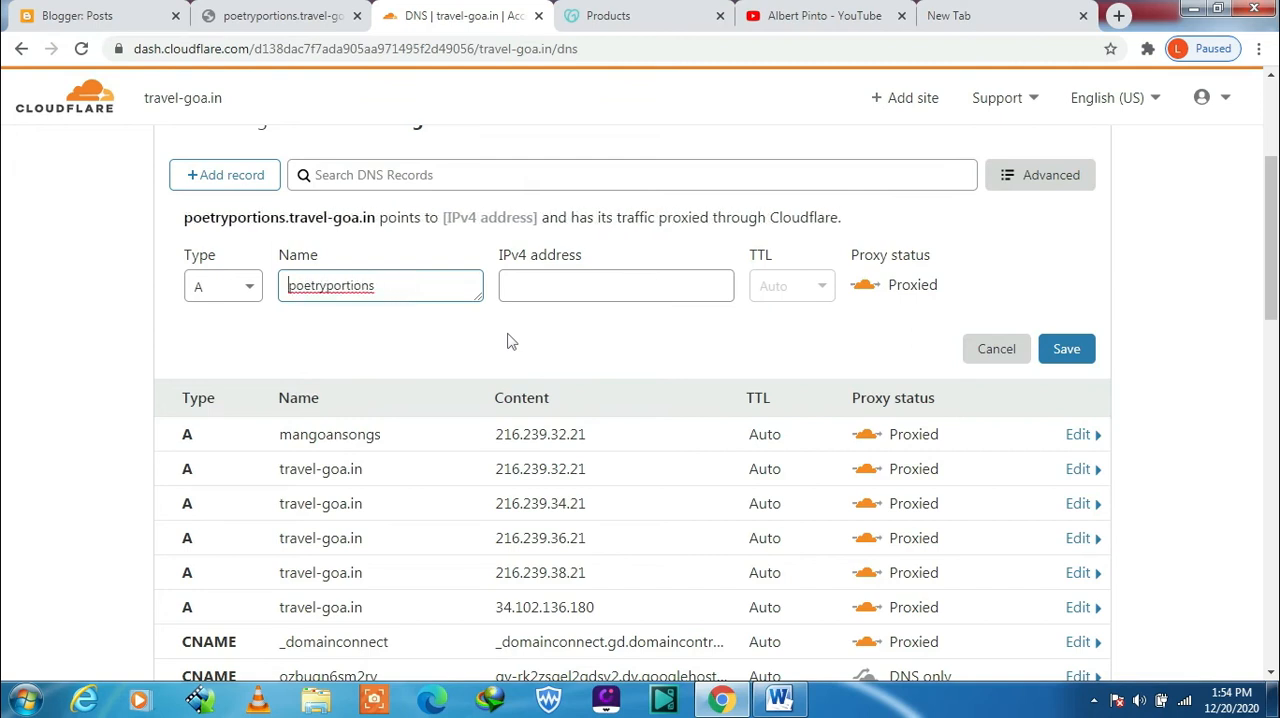
{"action": "left_click", "coordinate": [616, 284]}
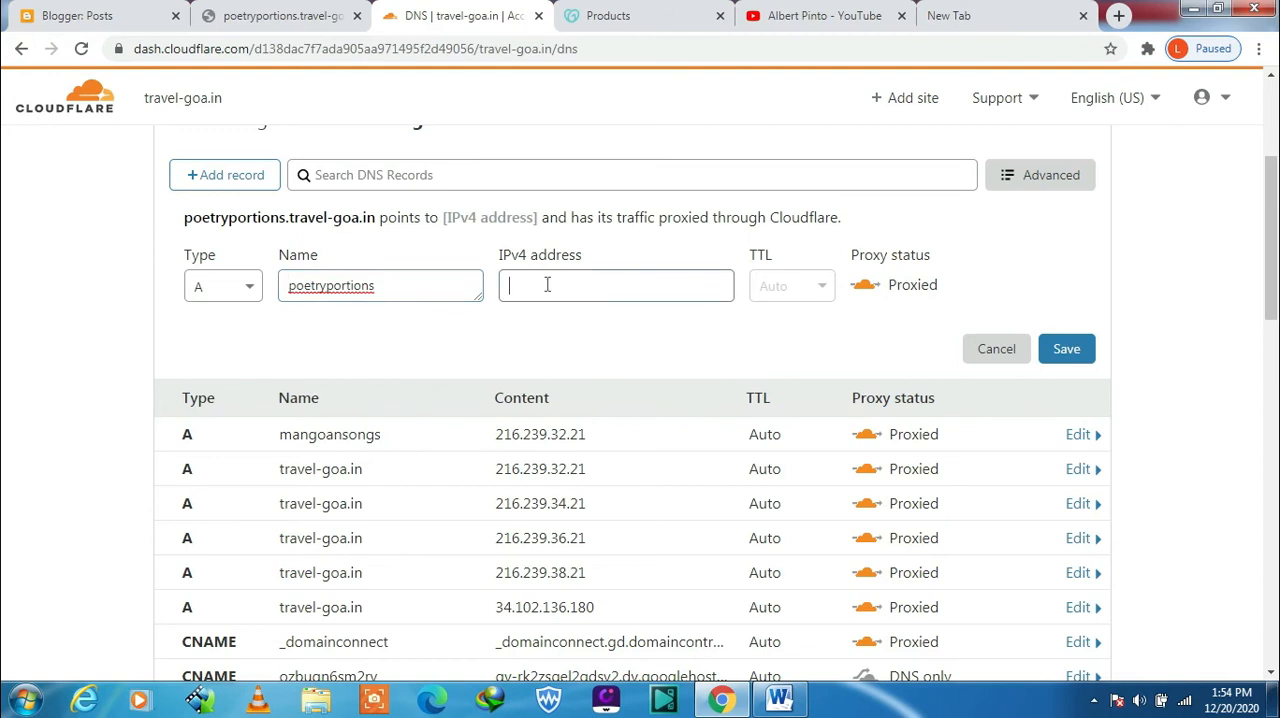
Fill the record's IPv4 address with the suggested 216.239.32.21
{"action": "left_click", "coordinate": [616, 284]}
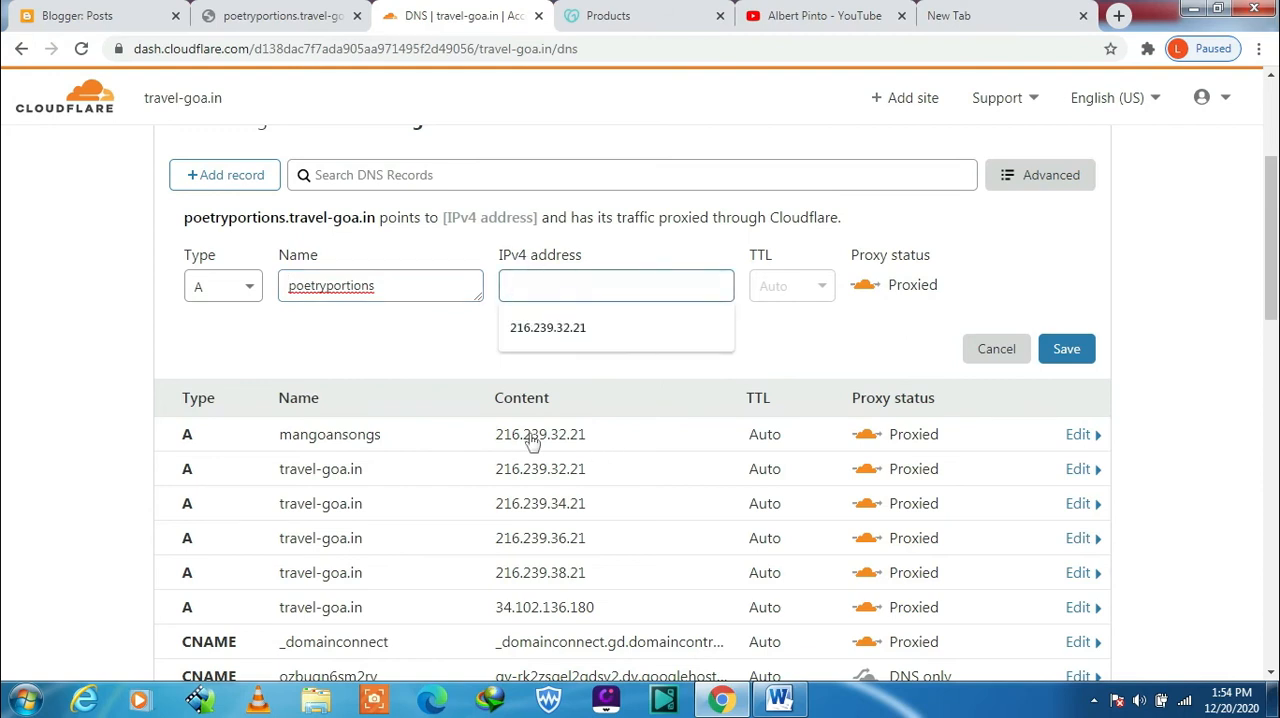
{"action": "left_click", "coordinate": [616, 284]}
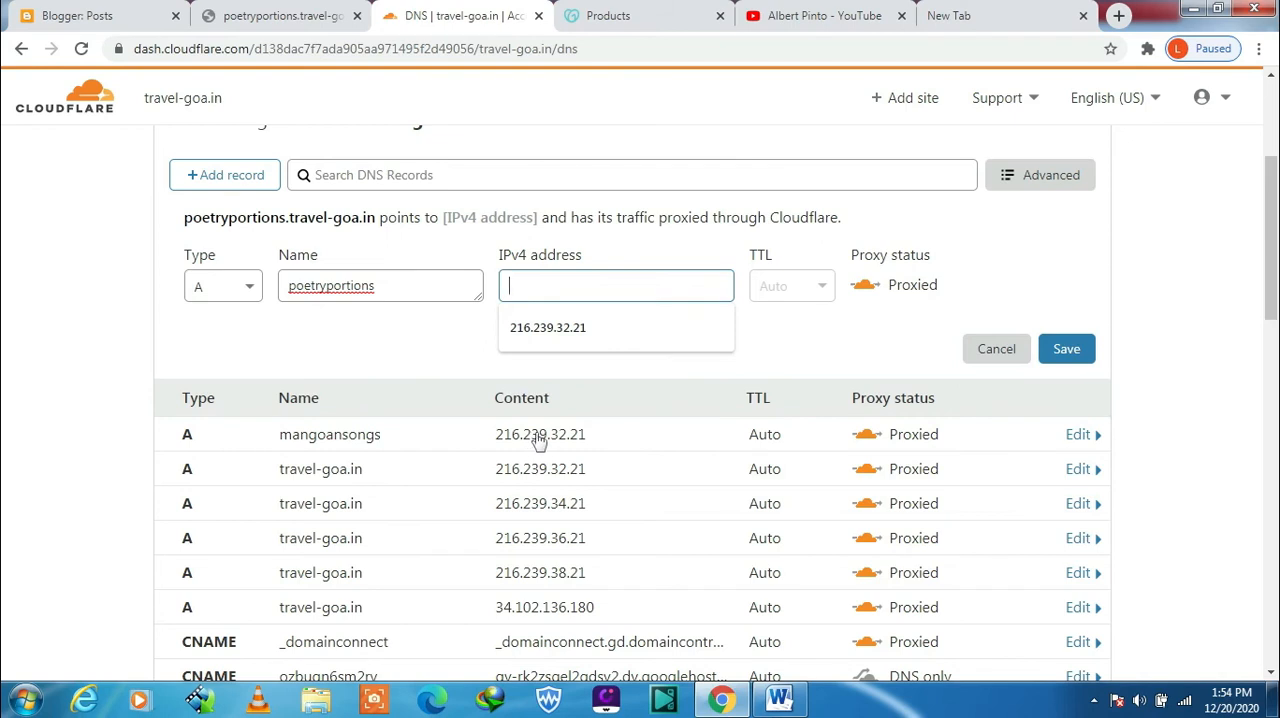
{"action": "left_click", "coordinate": [548, 328]}
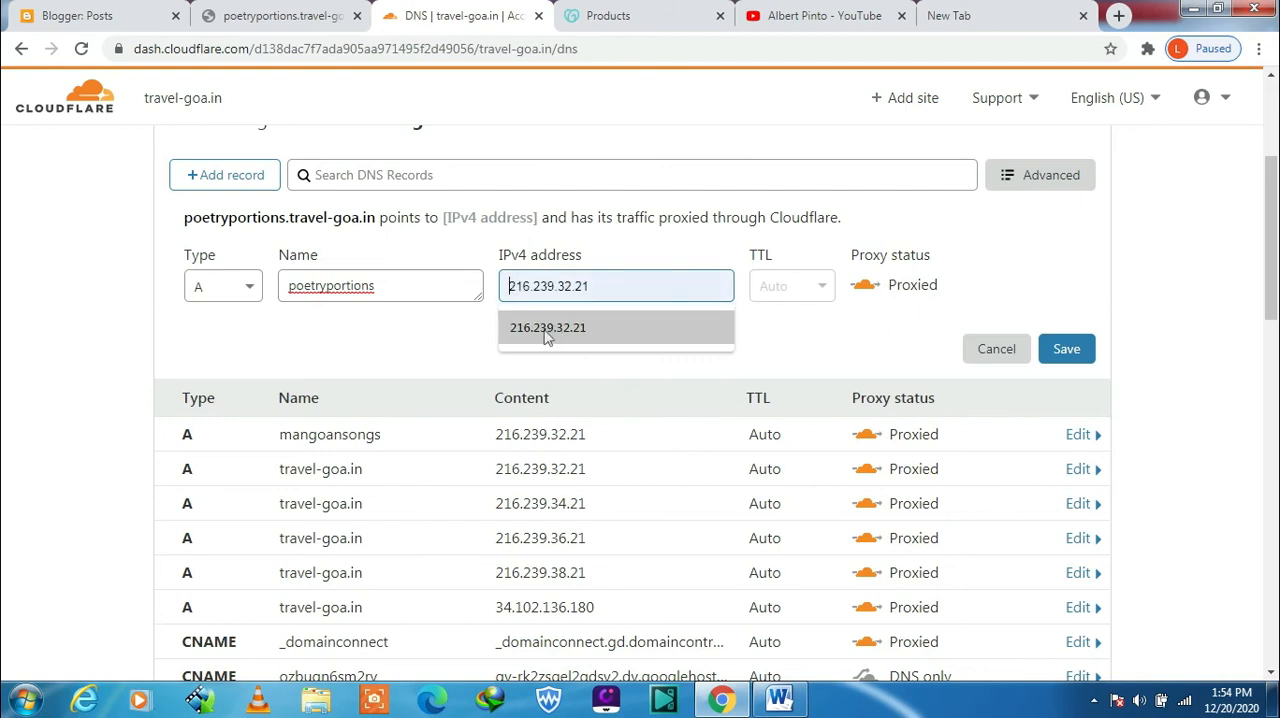
{"action": "left_click", "coordinate": [548, 328]}
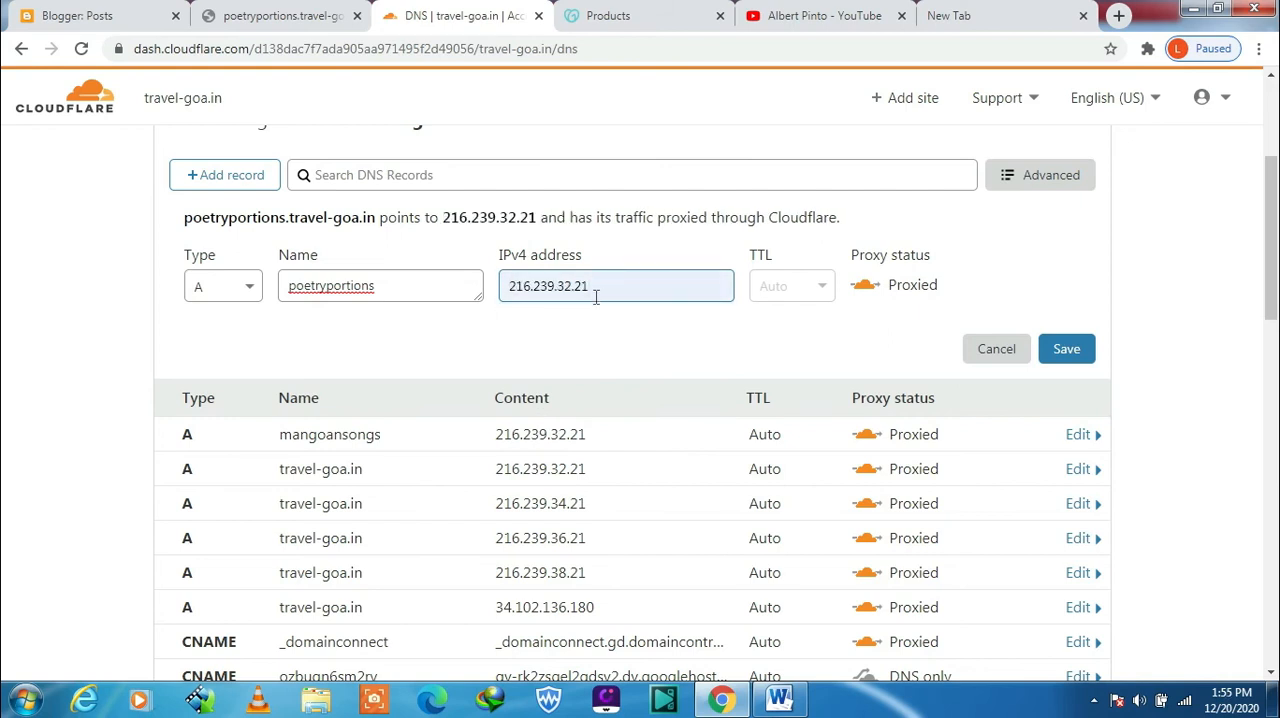
{"action": "mouse_move", "coordinate": [790, 300]}
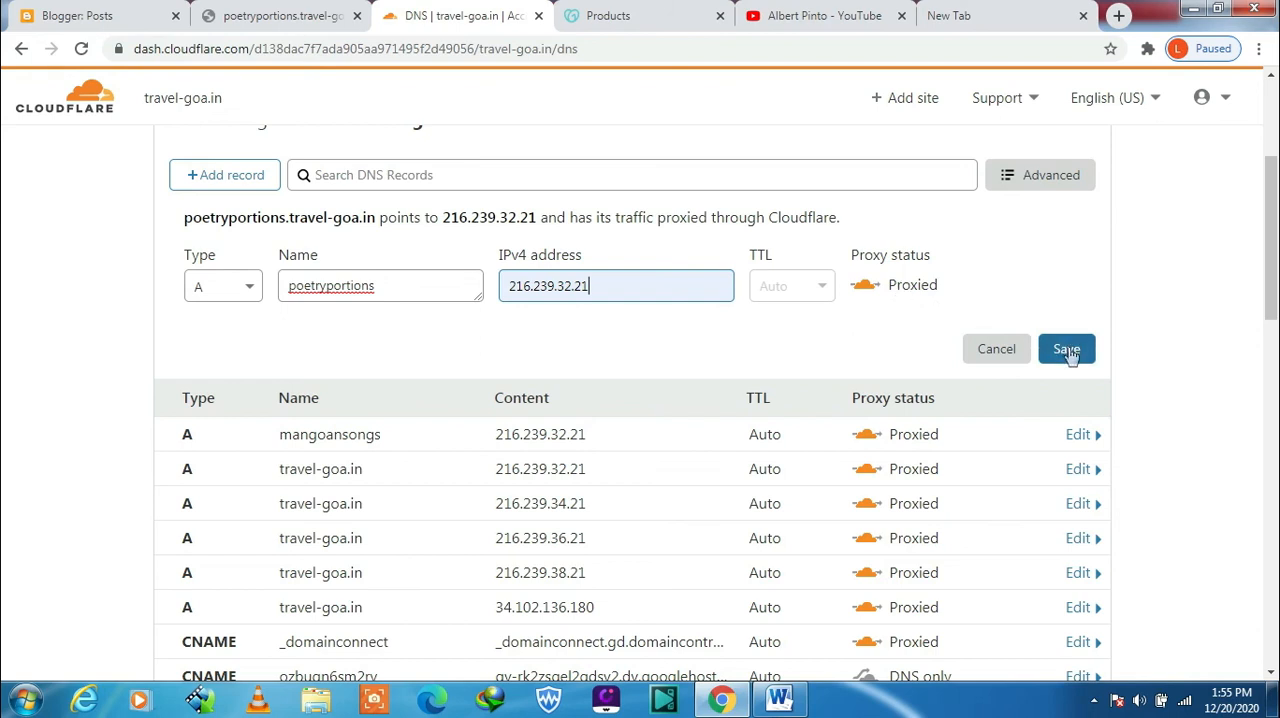
Save the proxied poetryportions A record to 216.239.32.21, then switch to the YouTube channel page
{"action": "left_click", "coordinate": [1066, 348]}
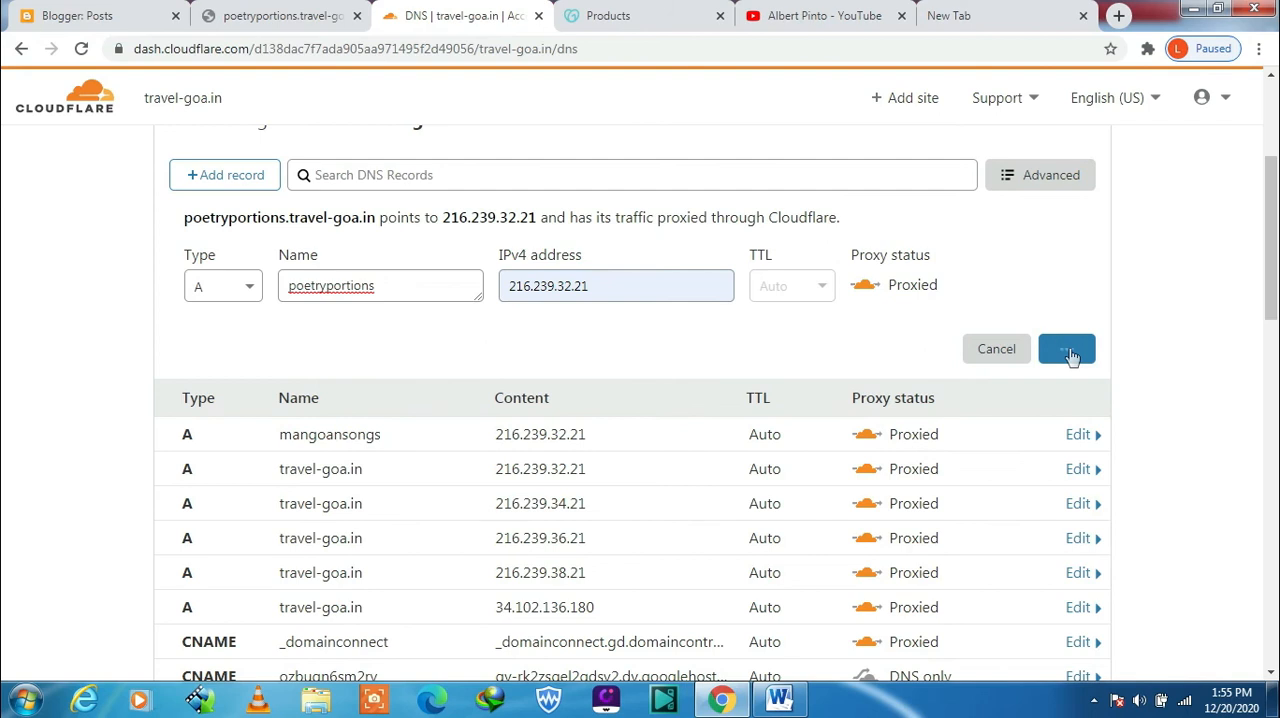
{"action": "left_click", "coordinate": [1068, 348]}
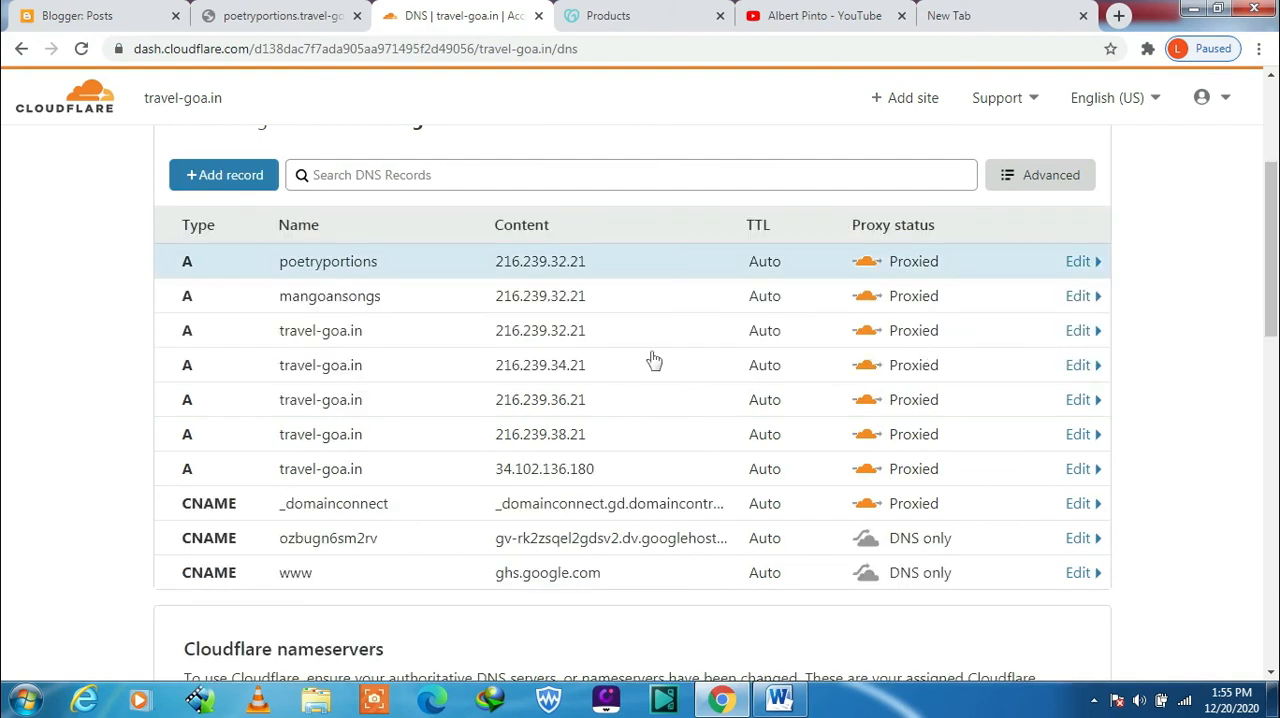
{"action": "mouse_move", "coordinate": [358, 266]}
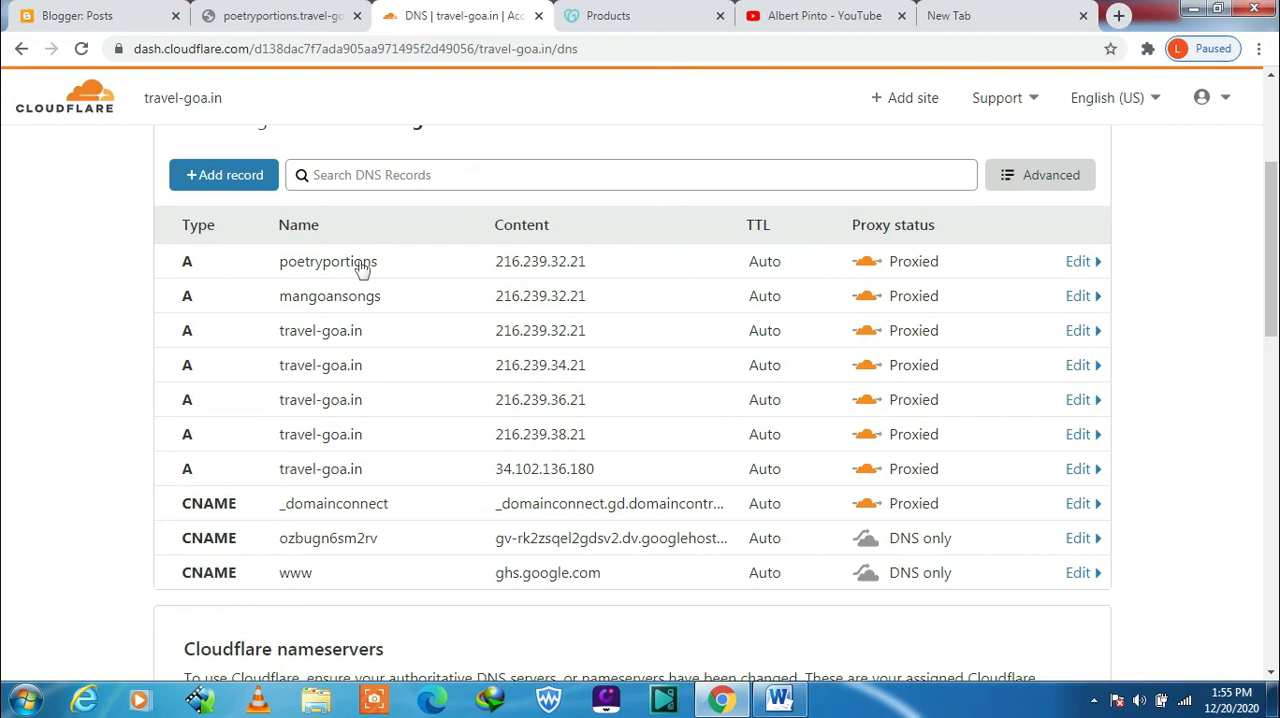
{"action": "mouse_move", "coordinate": [358, 270]}
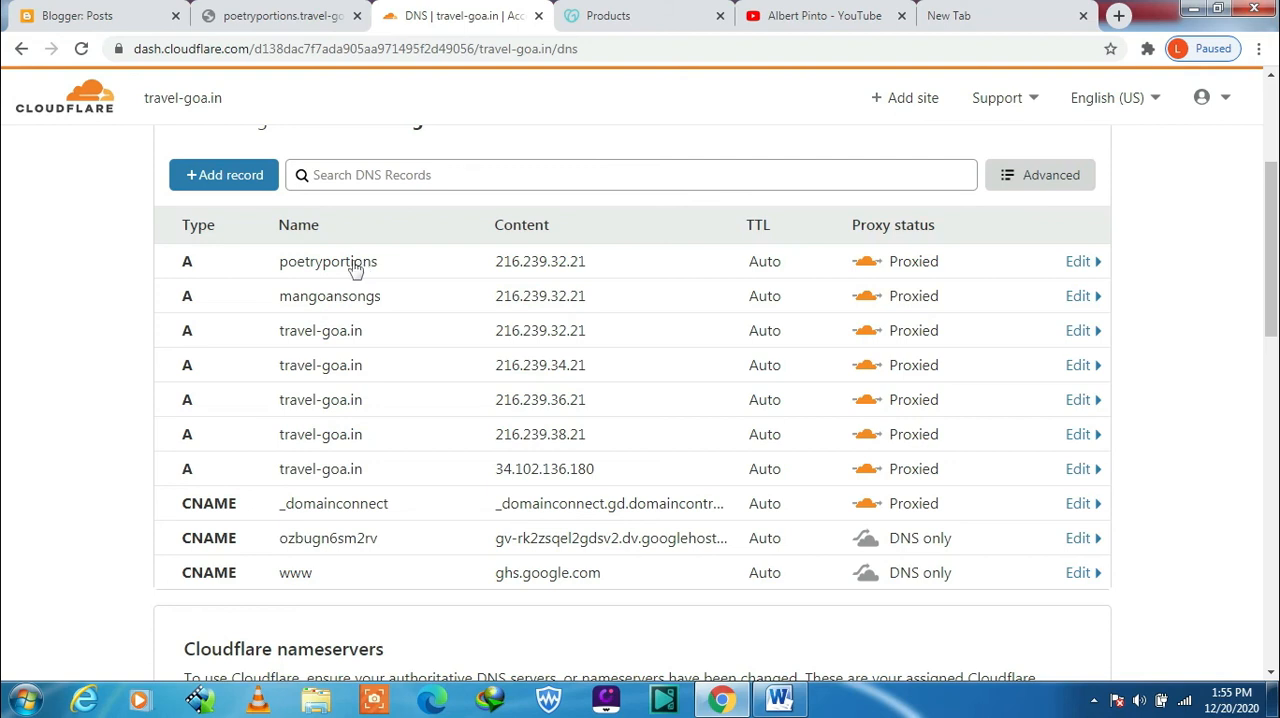
{"action": "mouse_move", "coordinate": [894, 38]}
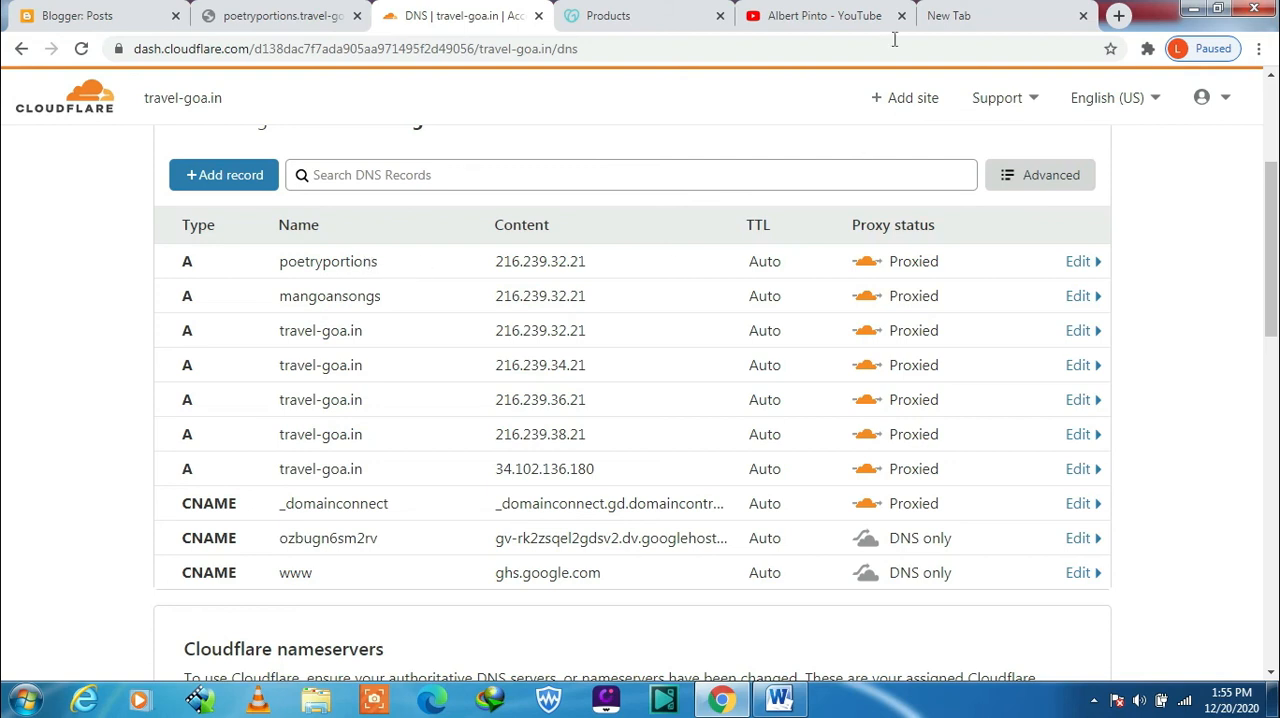
{"action": "left_click", "coordinate": [820, 16]}
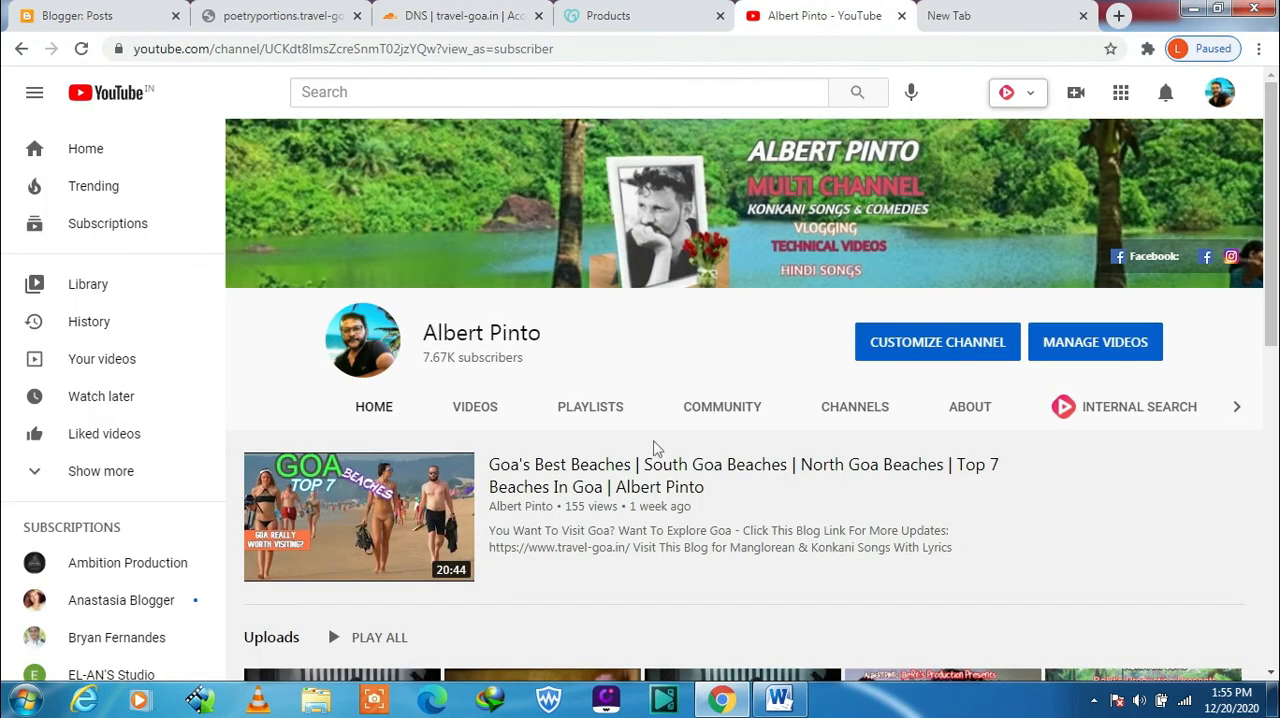
{"action": "mouse_move", "coordinate": [670, 432]}
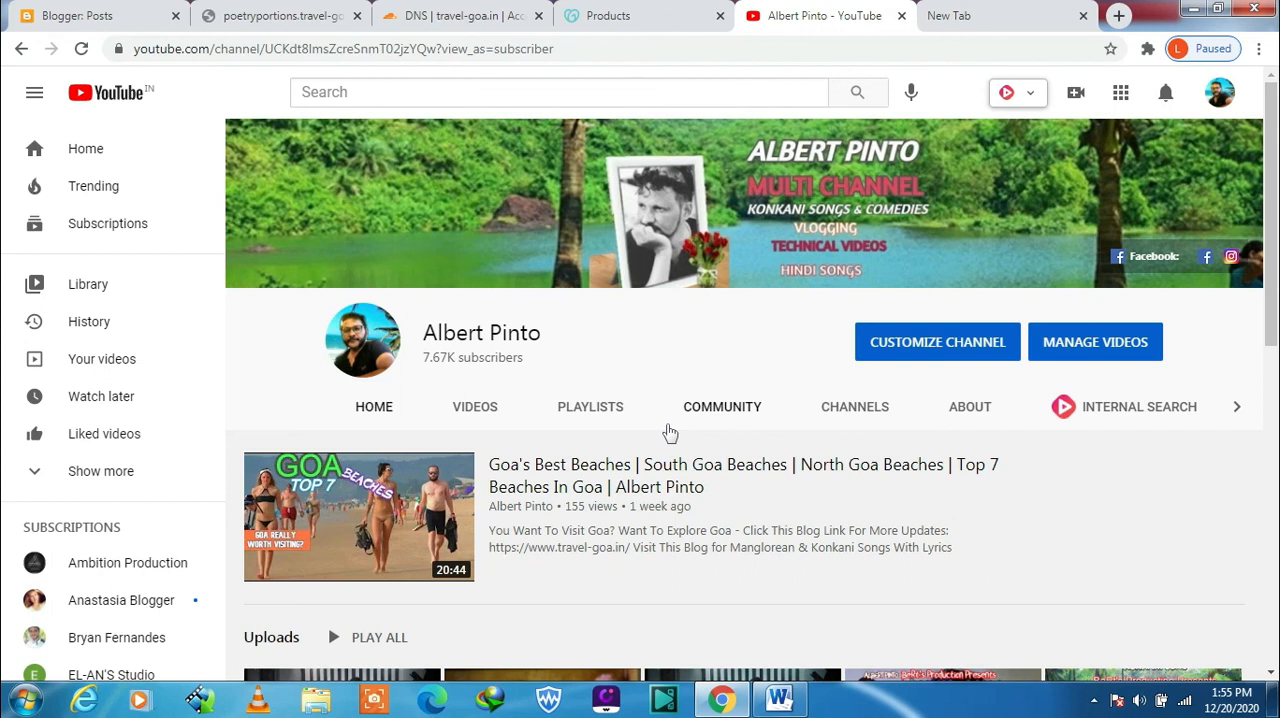
{"action": "mouse_move", "coordinate": [666, 426]}
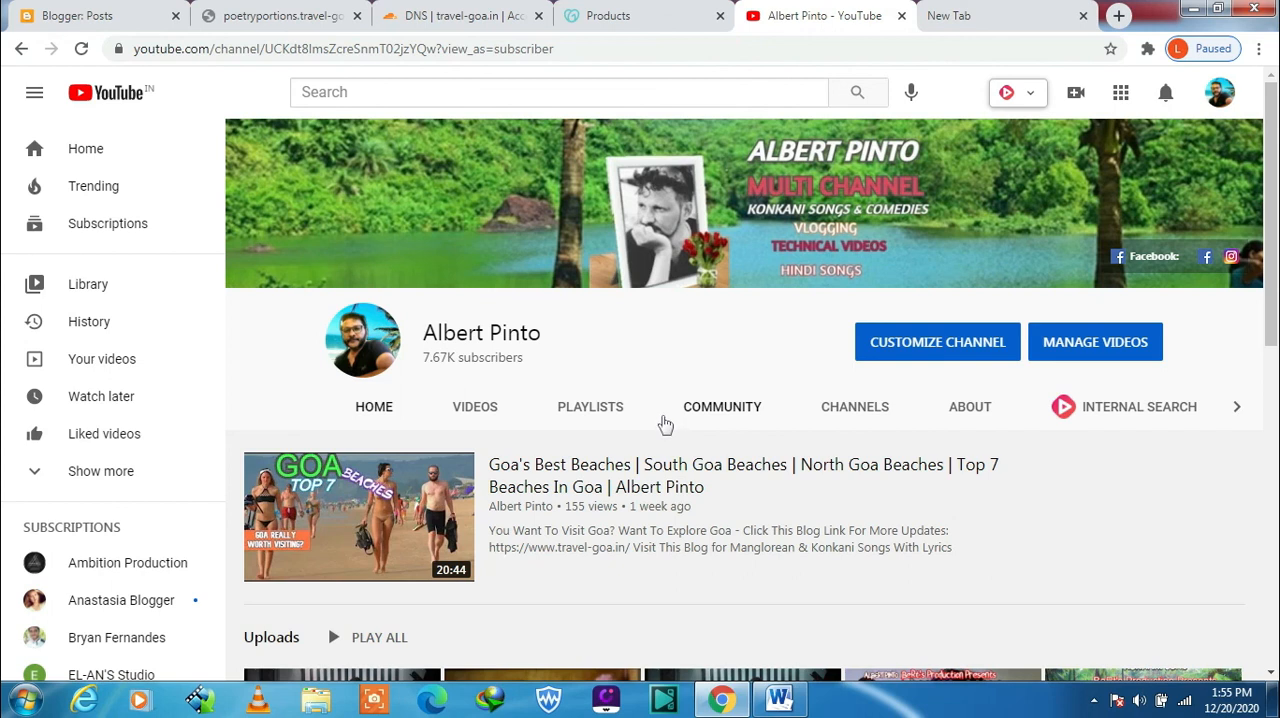
{"action": "mouse_move", "coordinate": [664, 420]}
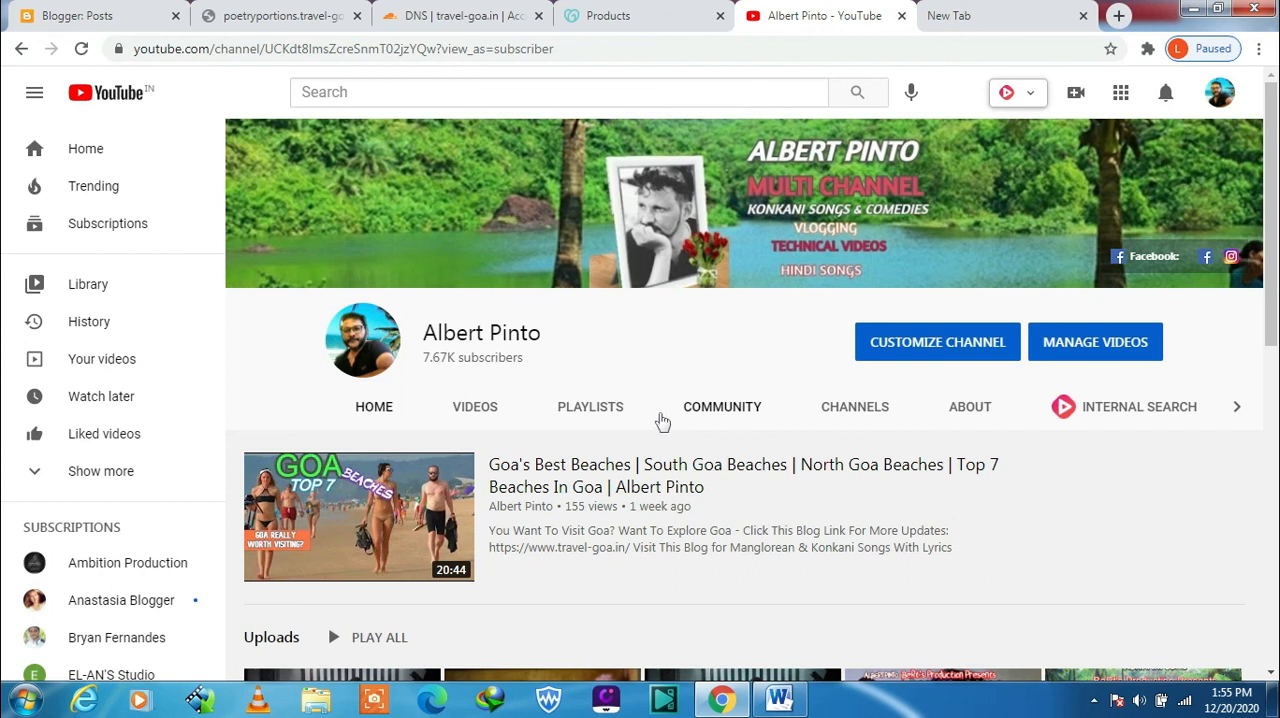
{"action": "mouse_move", "coordinate": [660, 416]}
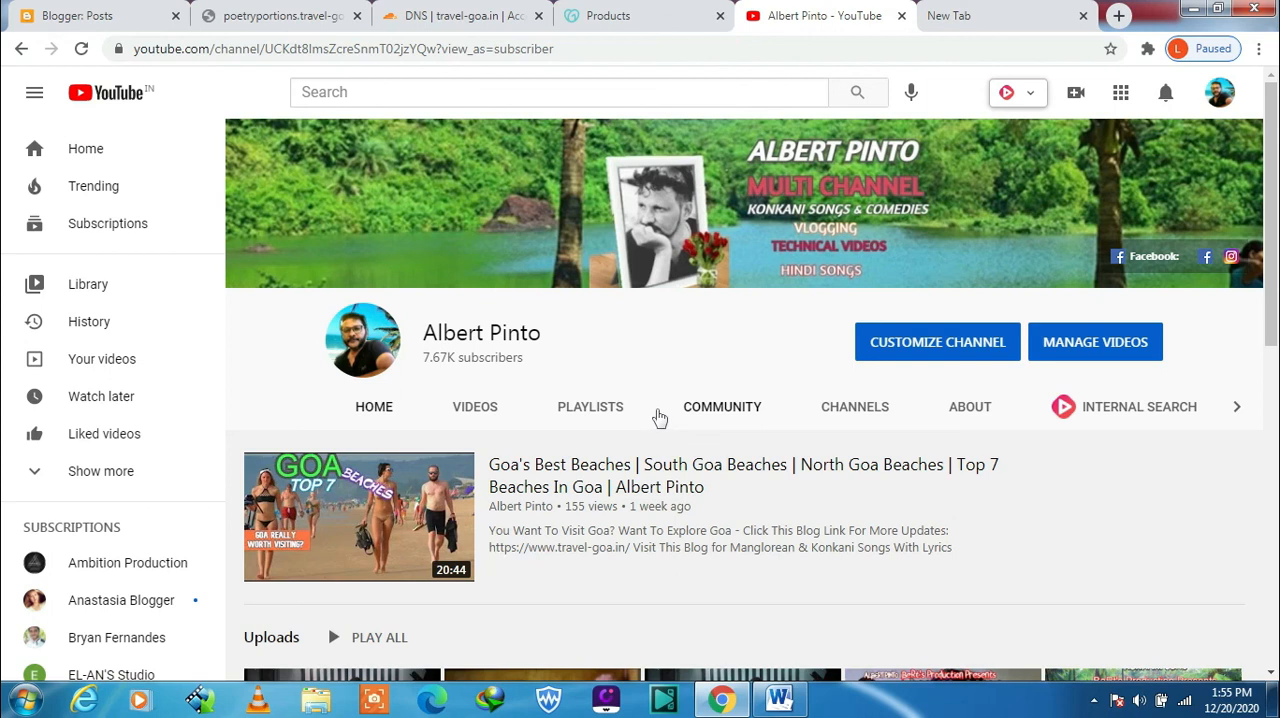